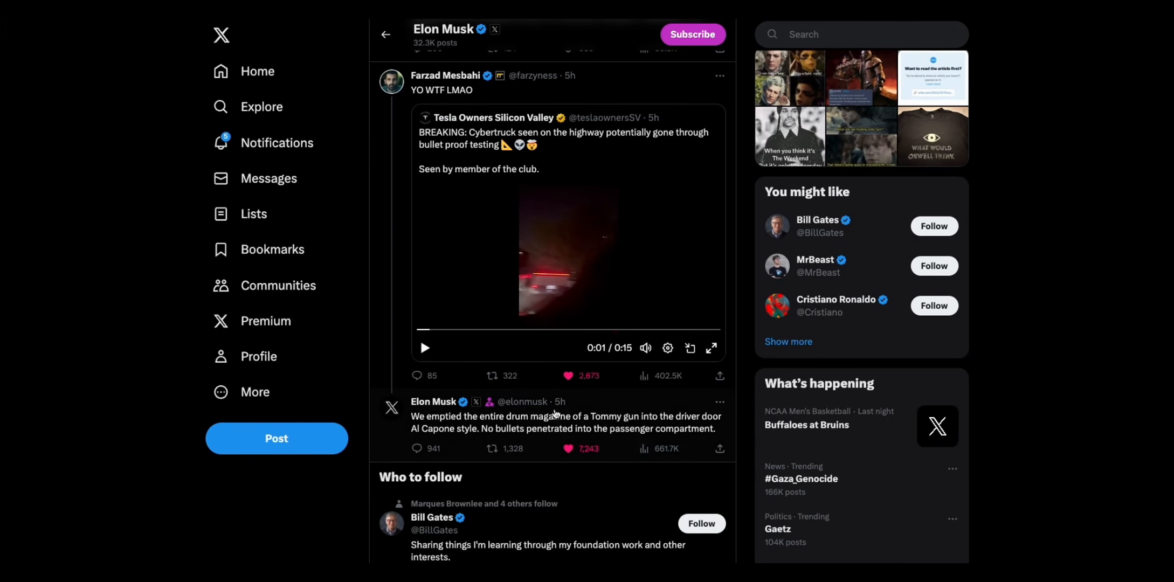
{"action": "mouse_move", "coordinate": [397, 511]}
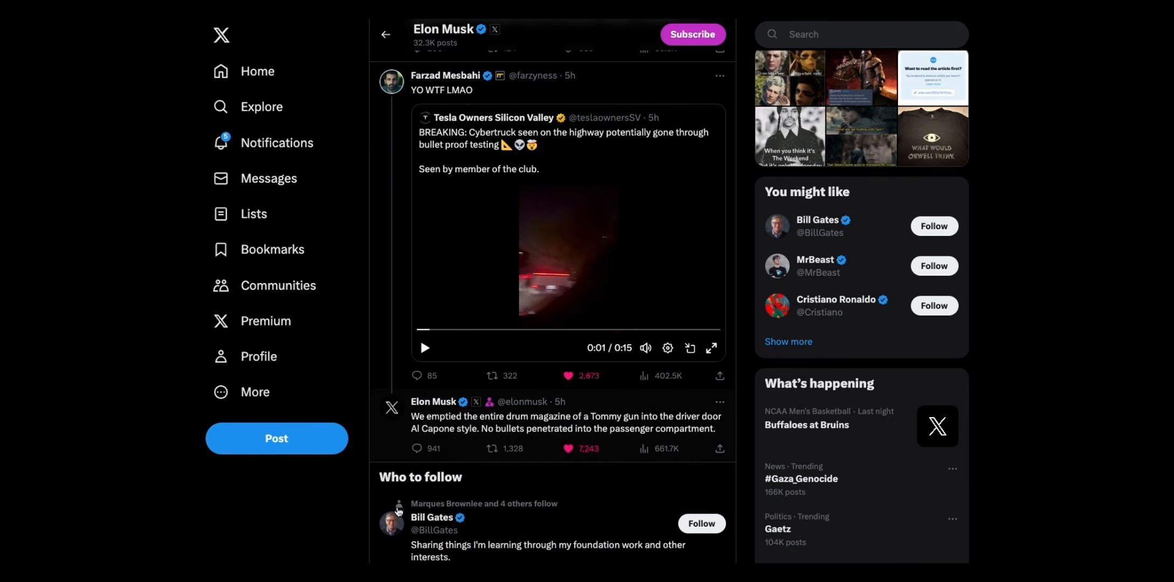
{"action": "mouse_move", "coordinate": [433, 402]}
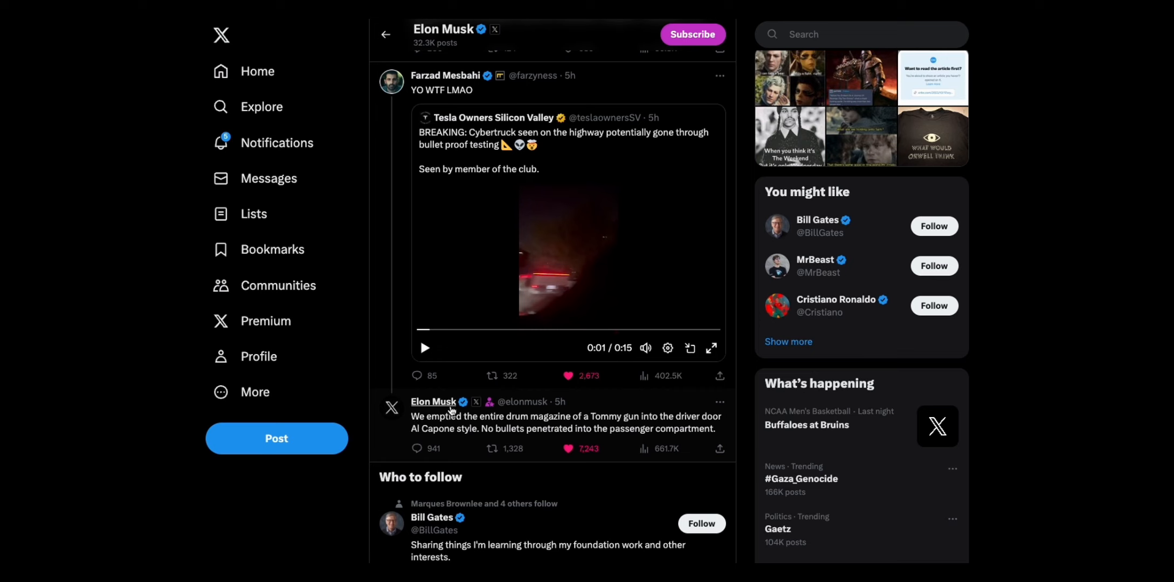
{"action": "mouse_move", "coordinate": [445, 75]}
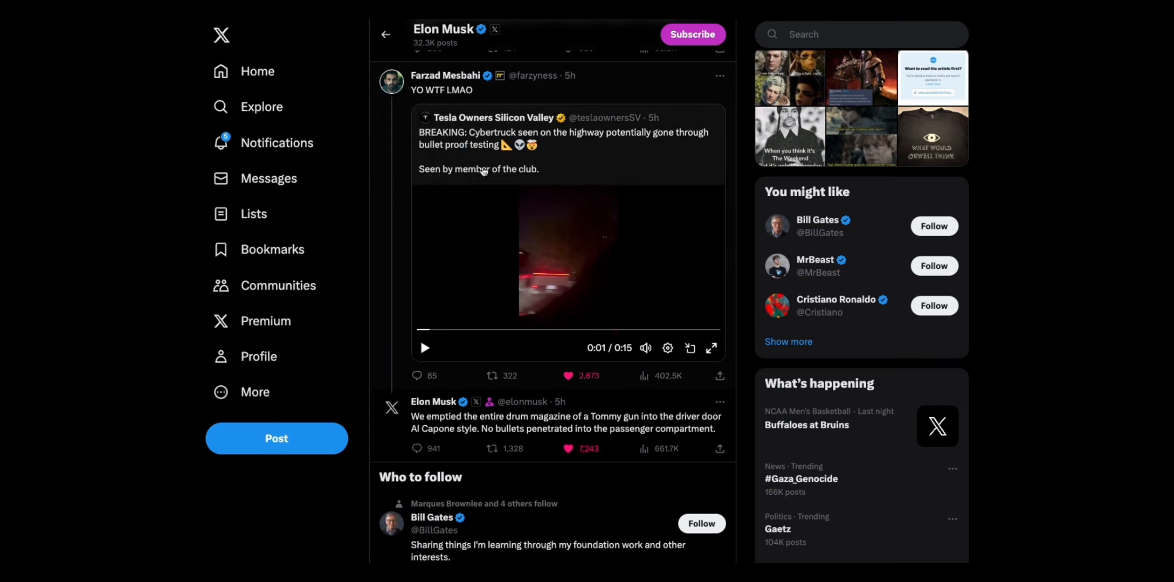
{"action": "mouse_move", "coordinate": [479, 97]}
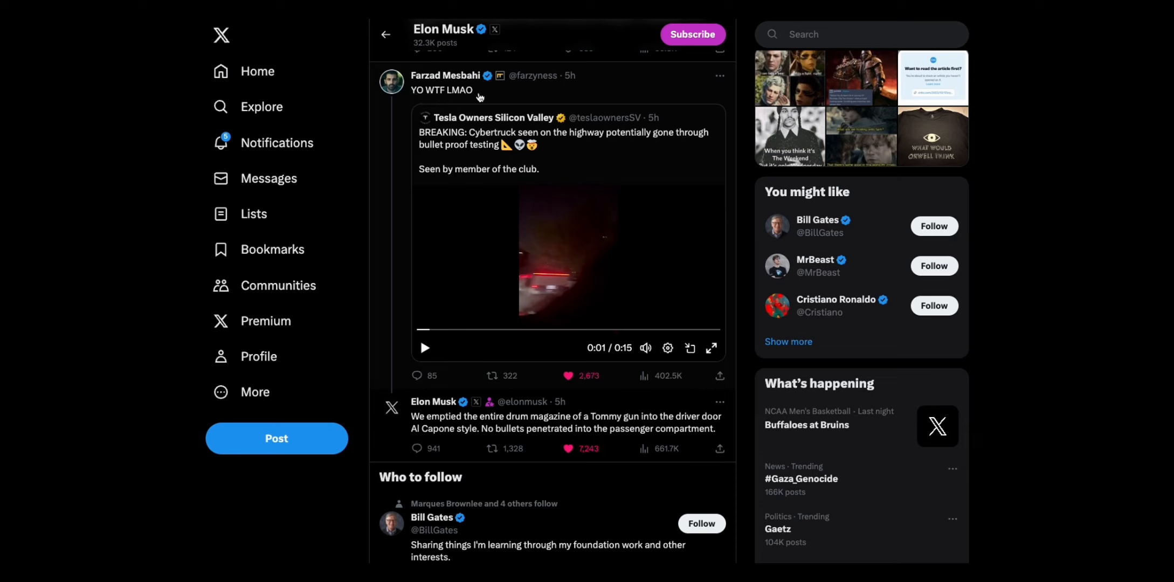
{"action": "mouse_move", "coordinate": [595, 298]}
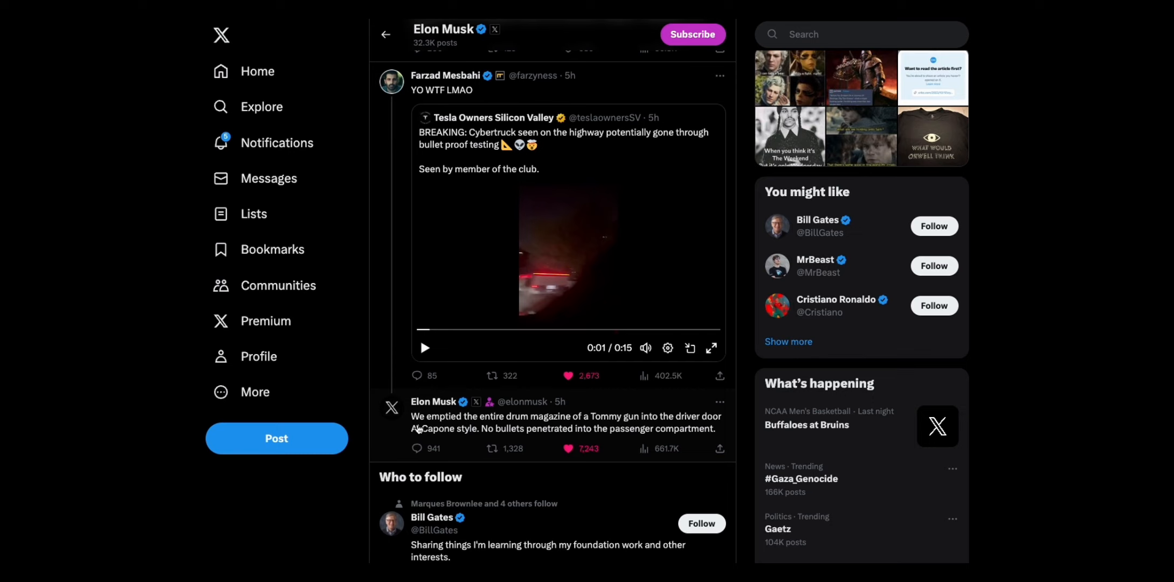
{"action": "mouse_move", "coordinate": [468, 426]}
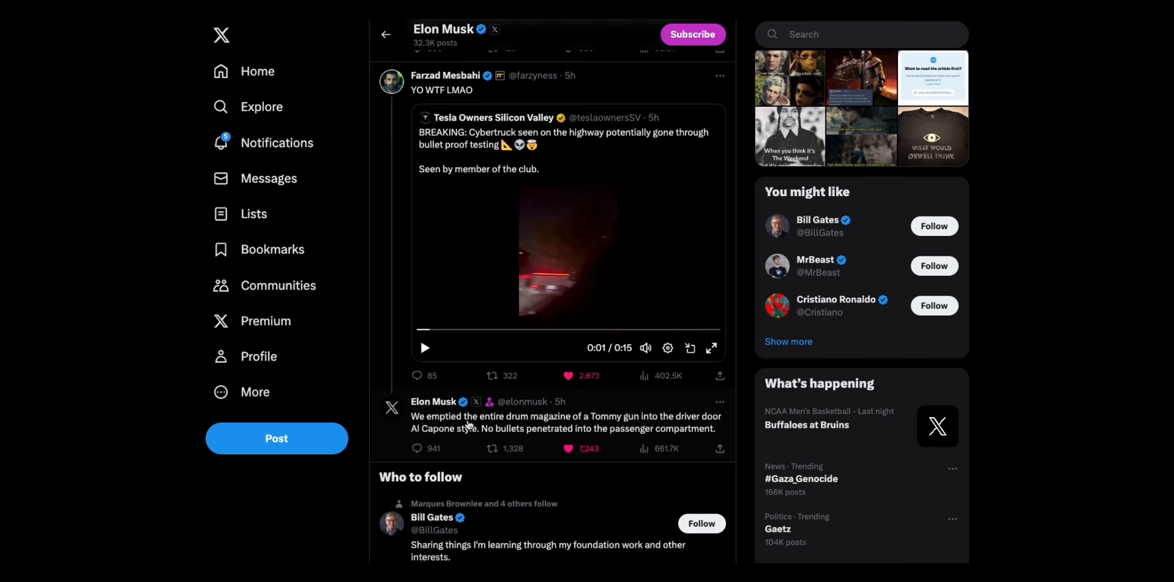
{"action": "mouse_move", "coordinate": [601, 424]}
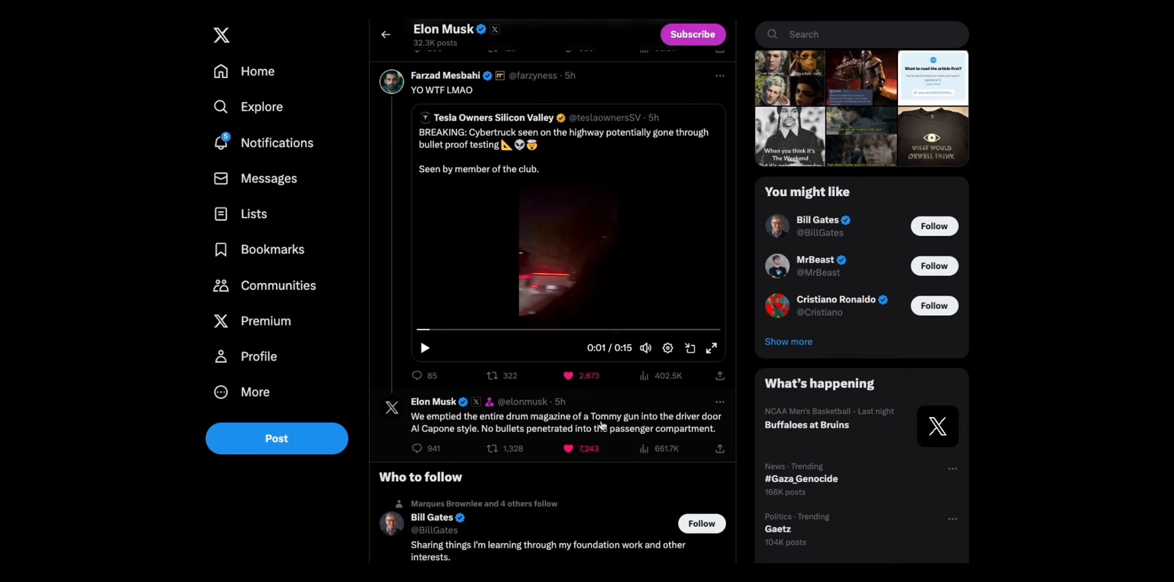
{"action": "mouse_move", "coordinate": [454, 432]}
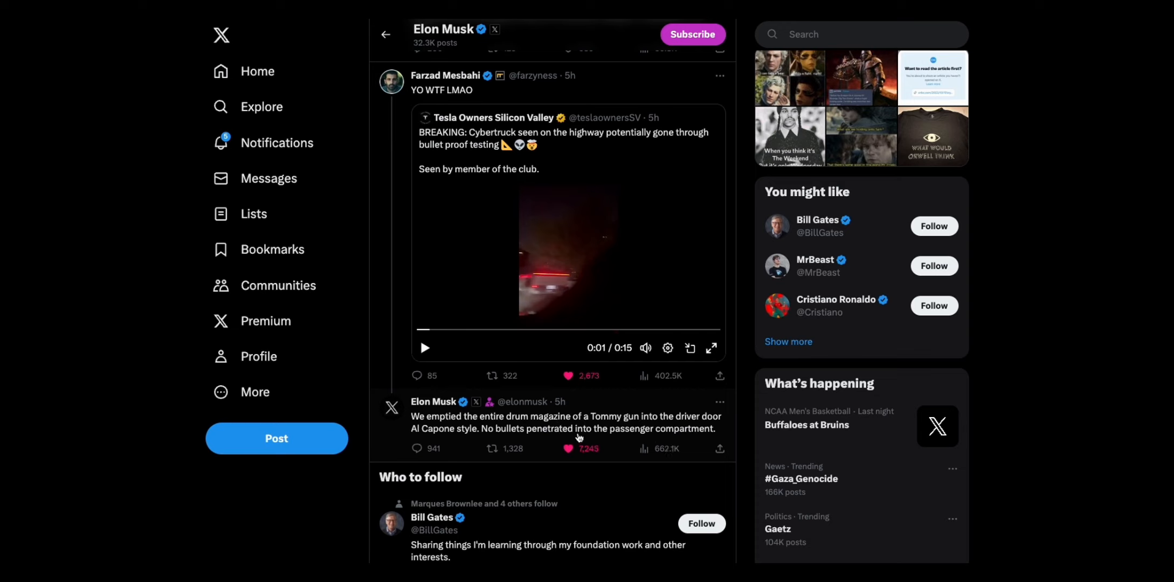
{"action": "mouse_move", "coordinate": [666, 440]}
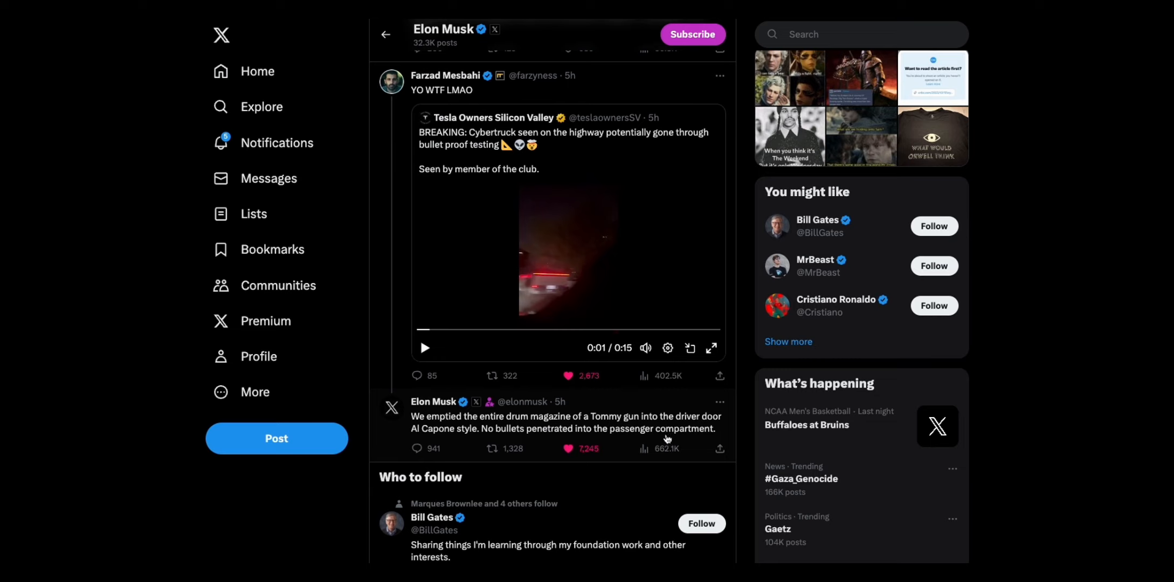
{"action": "mouse_move", "coordinate": [665, 440]}
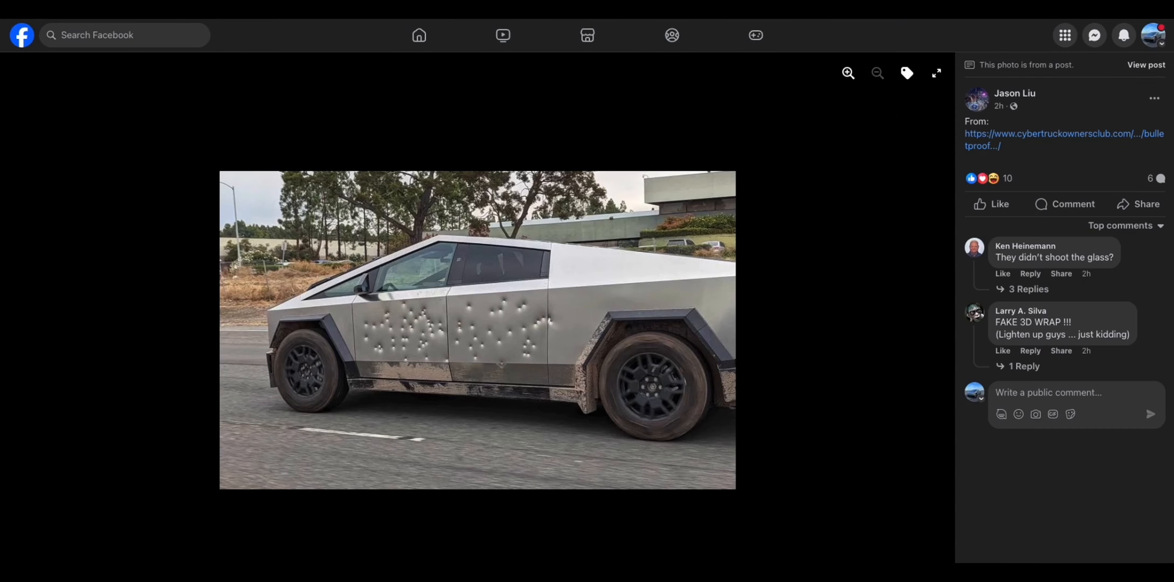
{"action": "mouse_move", "coordinate": [614, 375]}
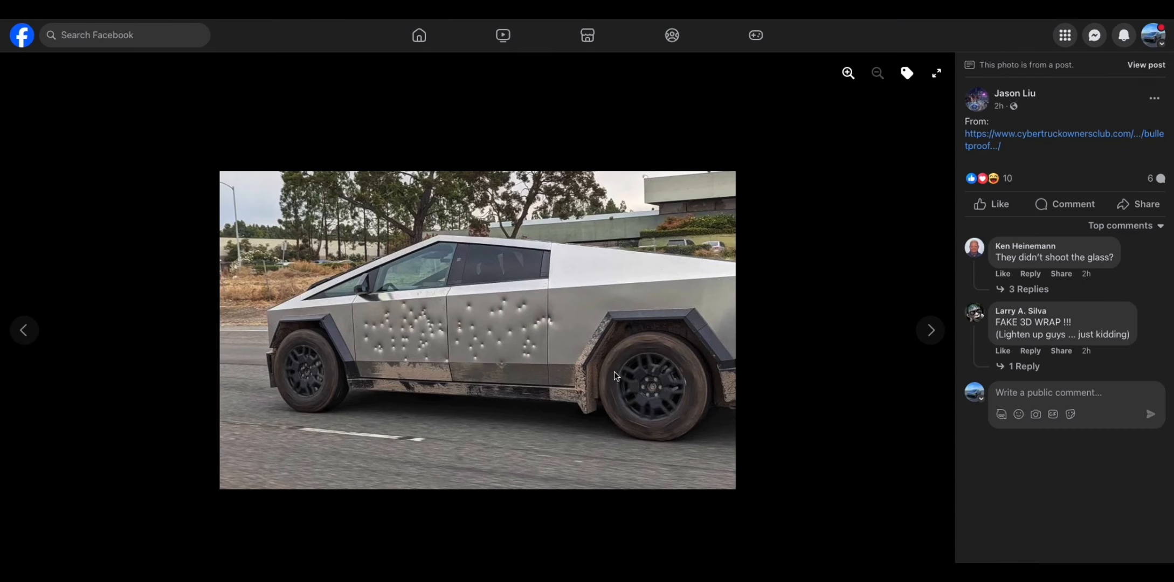
{"action": "mouse_move", "coordinate": [458, 404]}
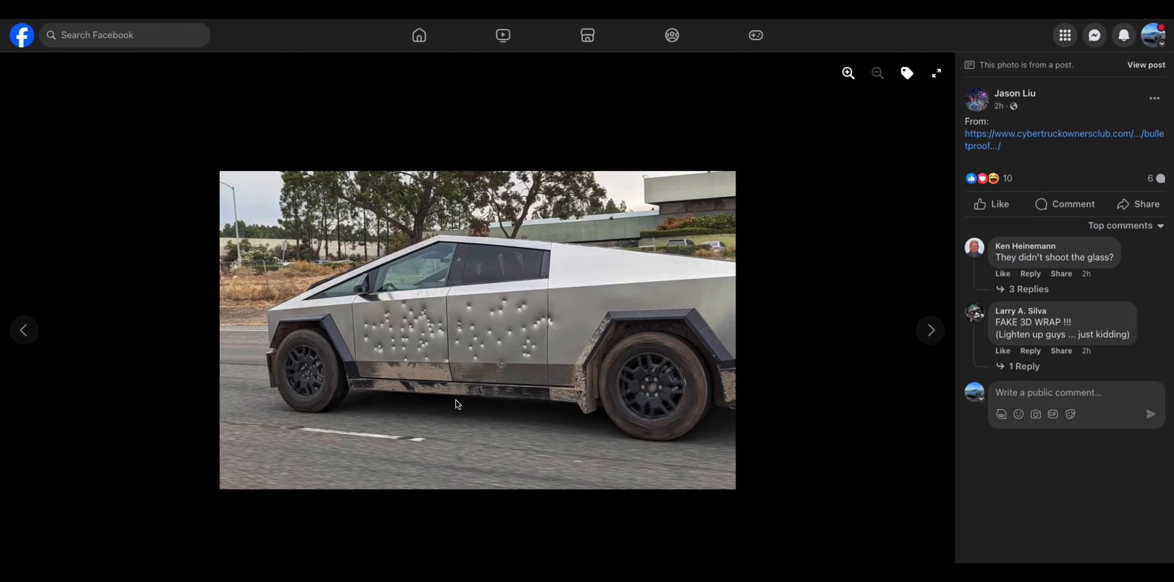
{"action": "mouse_move", "coordinate": [421, 359]}
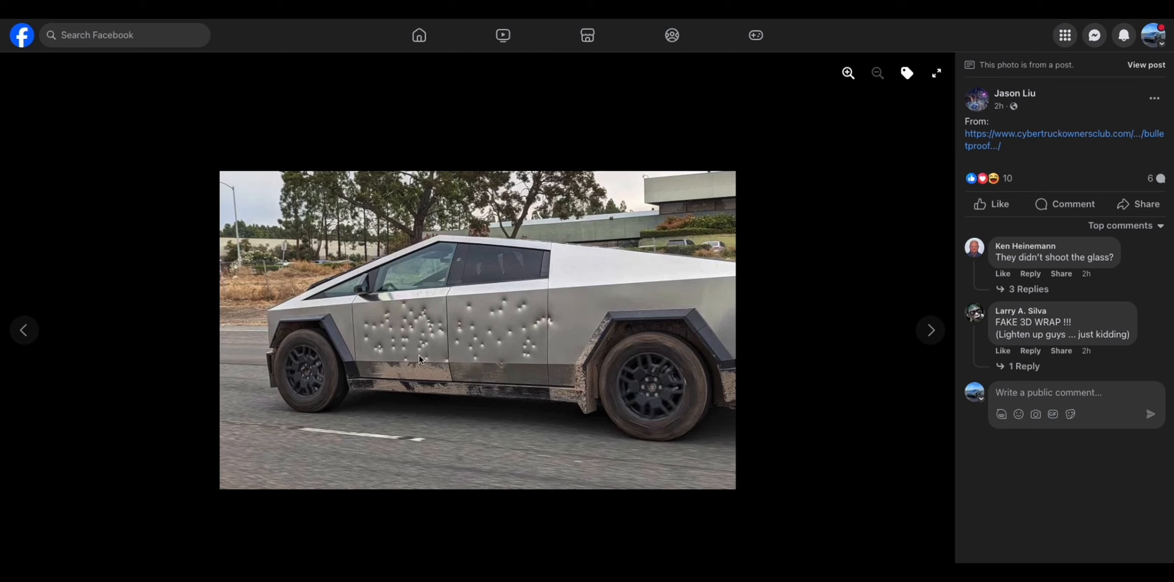
{"action": "mouse_move", "coordinate": [440, 343]}
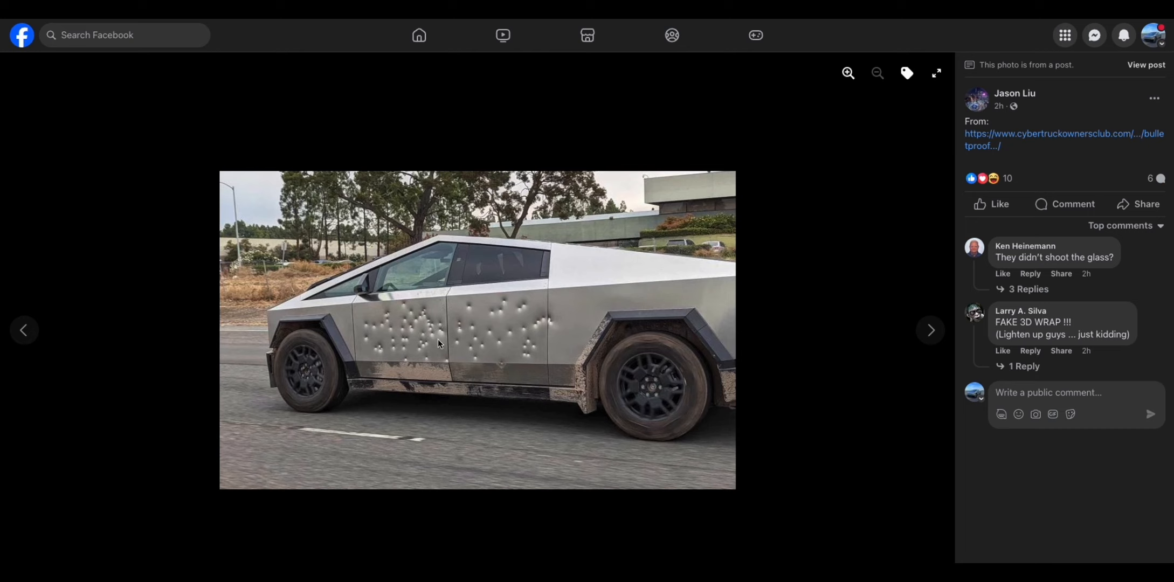
{"action": "mouse_move", "coordinate": [573, 351]}
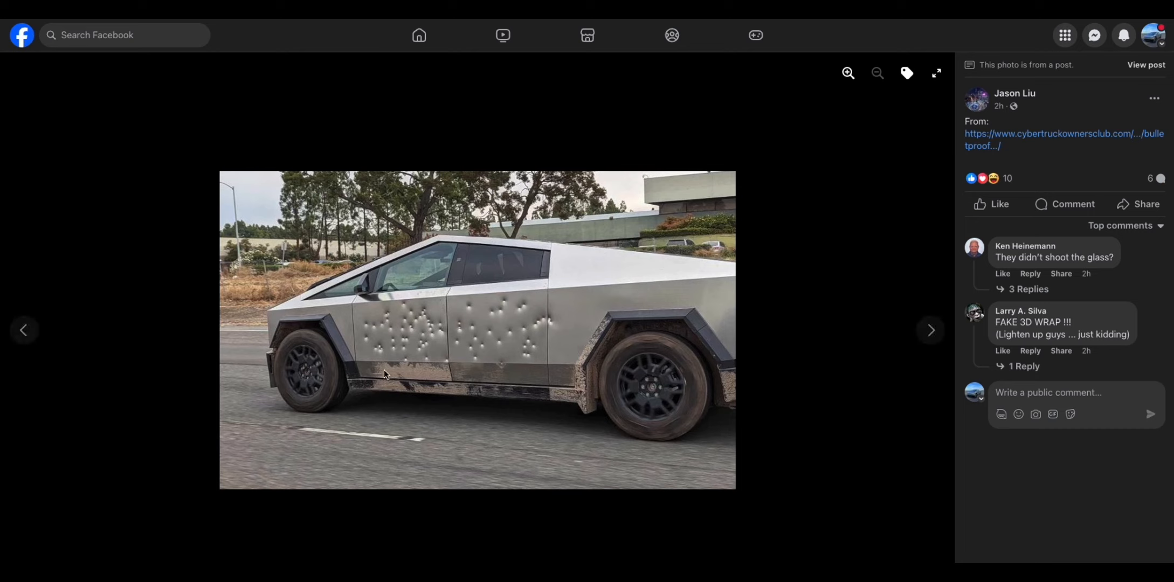
{"action": "mouse_move", "coordinate": [651, 384]}
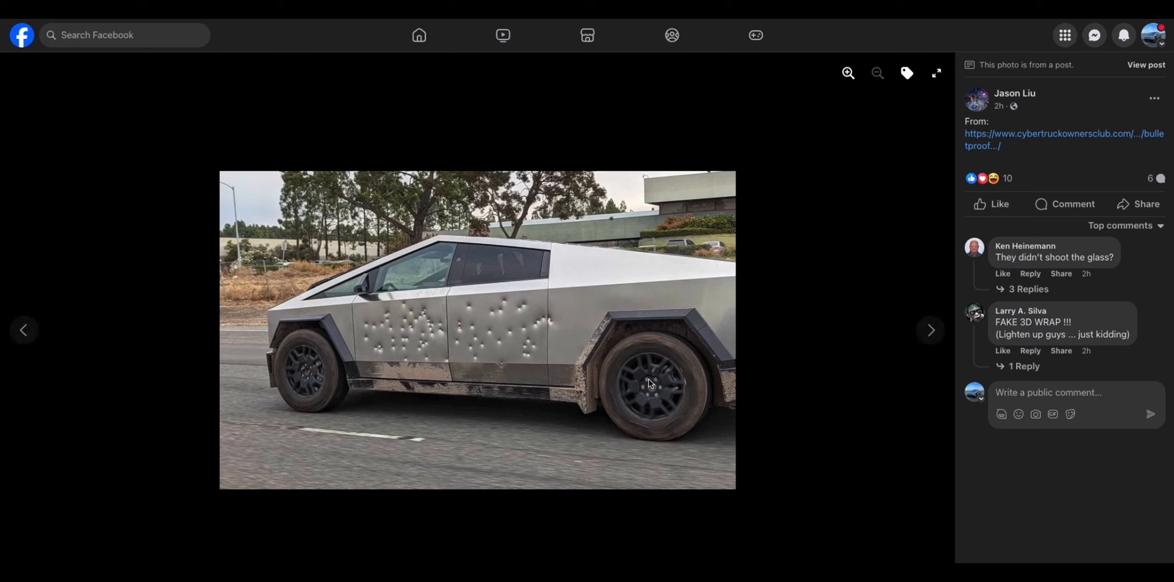
{"action": "mouse_move", "coordinate": [666, 399]}
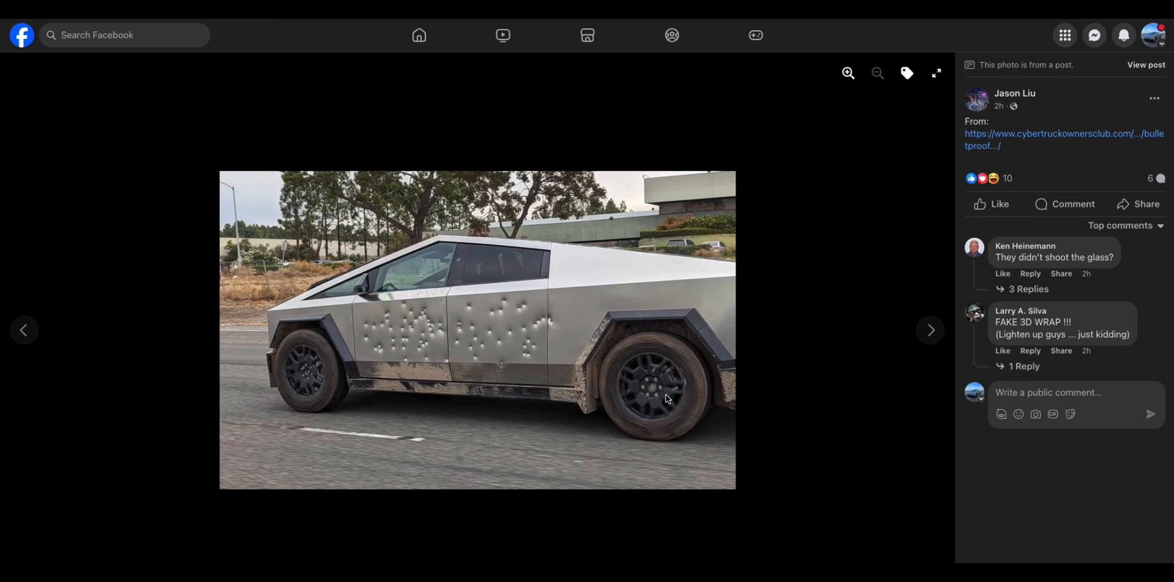
{"action": "mouse_move", "coordinate": [641, 325]}
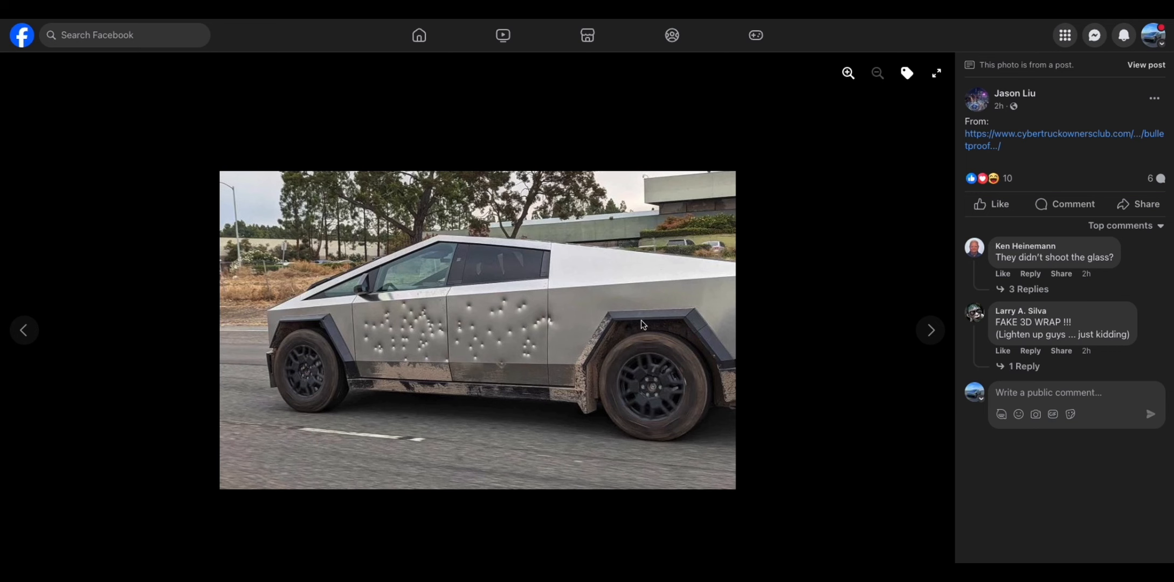
Advance to the next photo, showing Elon Musk with a rifle beside the bullet-riddled Cybertruck.
{"action": "left_click", "coordinate": [930, 330]}
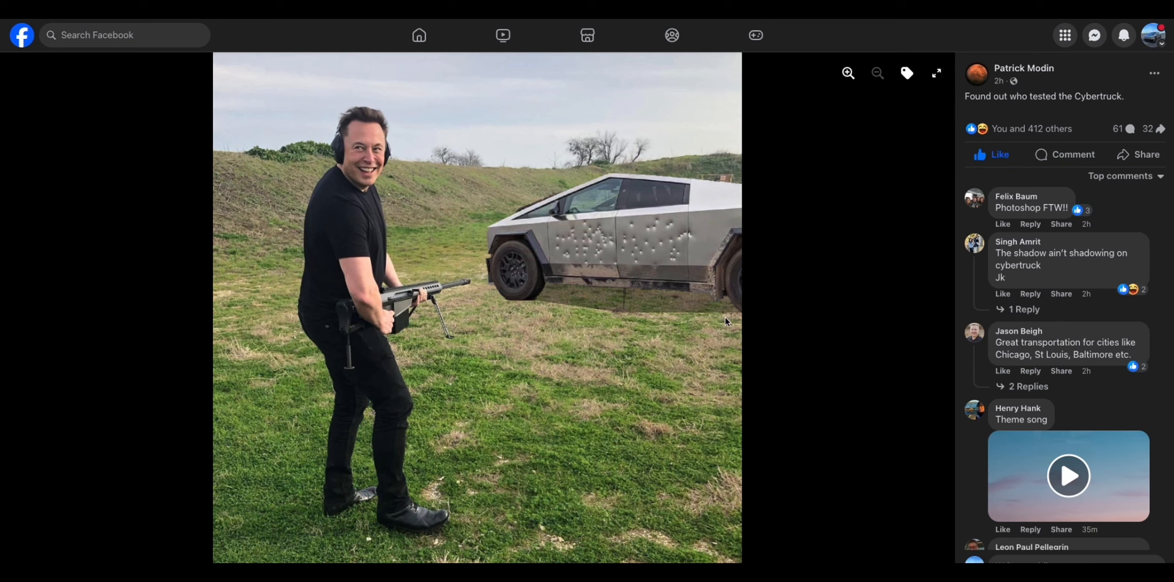
{"action": "mouse_move", "coordinate": [692, 250]}
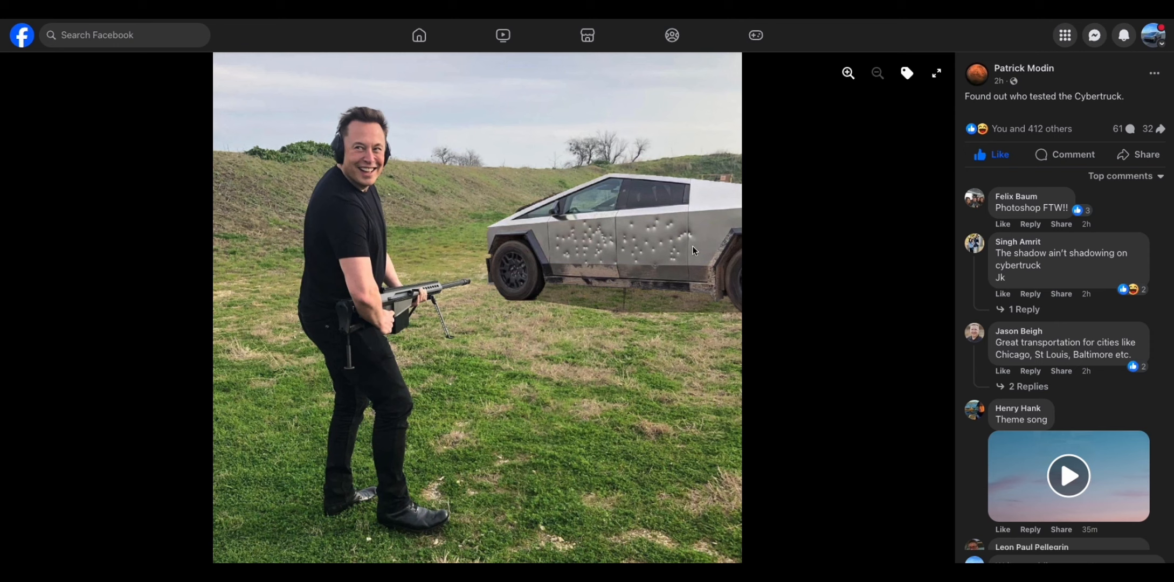
{"action": "mouse_move", "coordinate": [629, 378]}
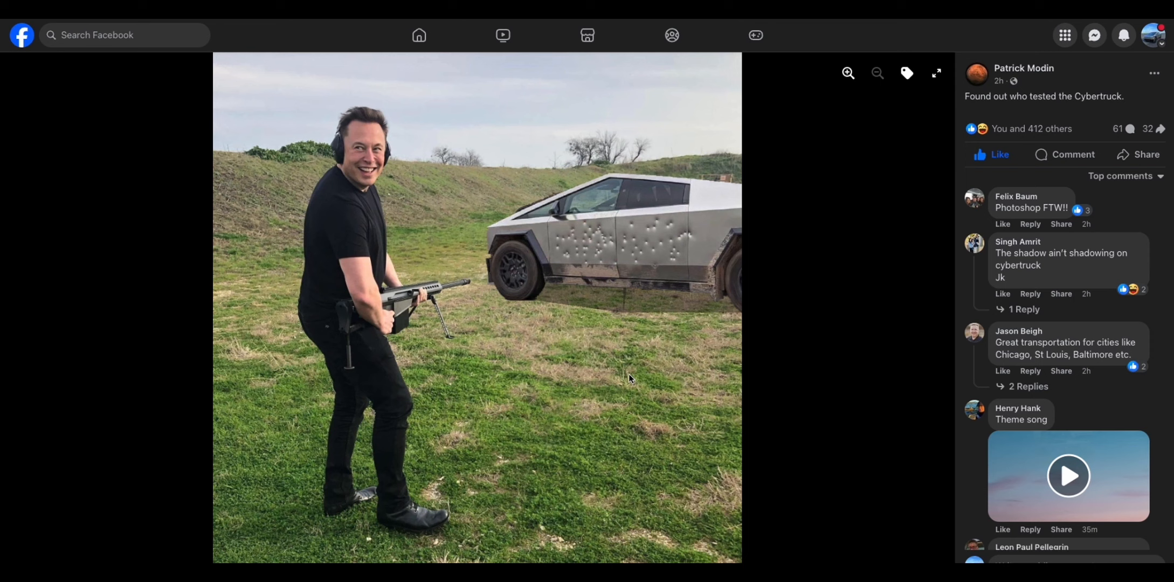
{"action": "mouse_move", "coordinate": [630, 379]}
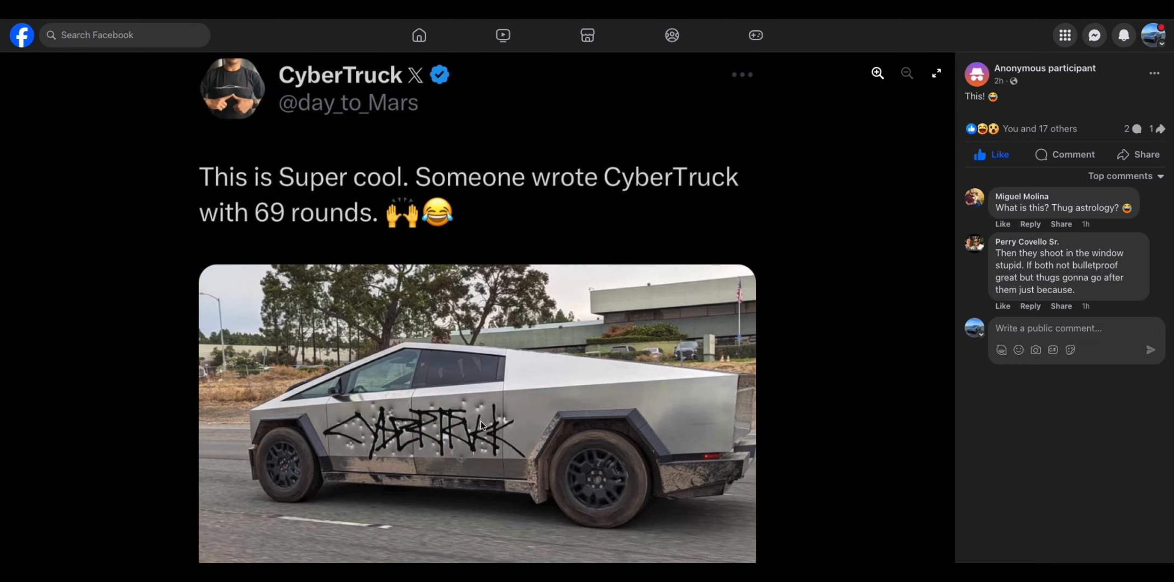
{"action": "mouse_move", "coordinate": [736, 419]}
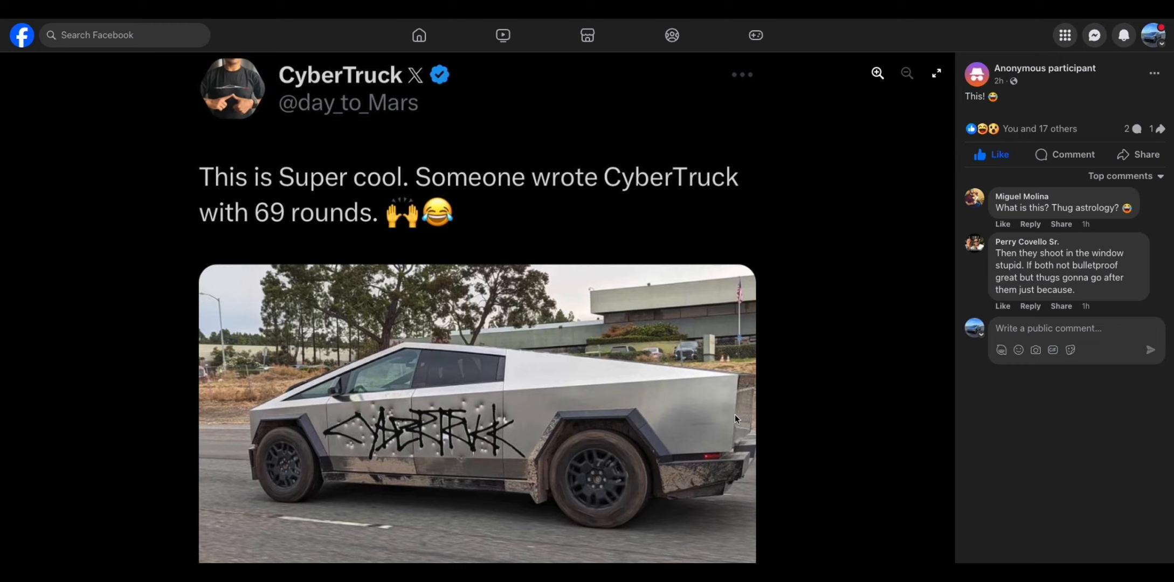
{"action": "mouse_move", "coordinate": [504, 438]}
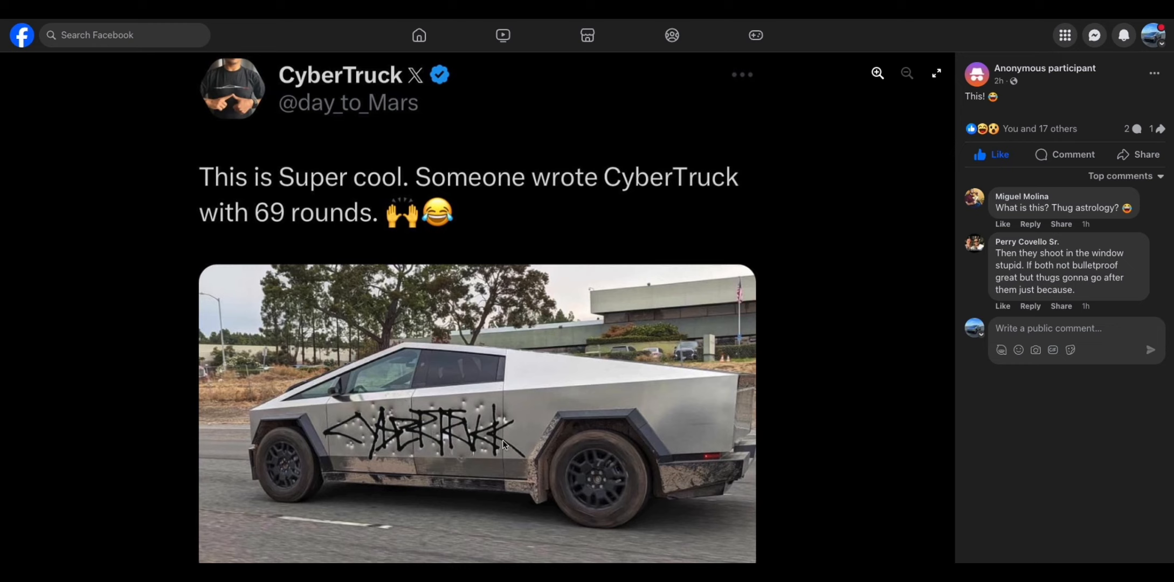
{"action": "mouse_move", "coordinate": [359, 216]}
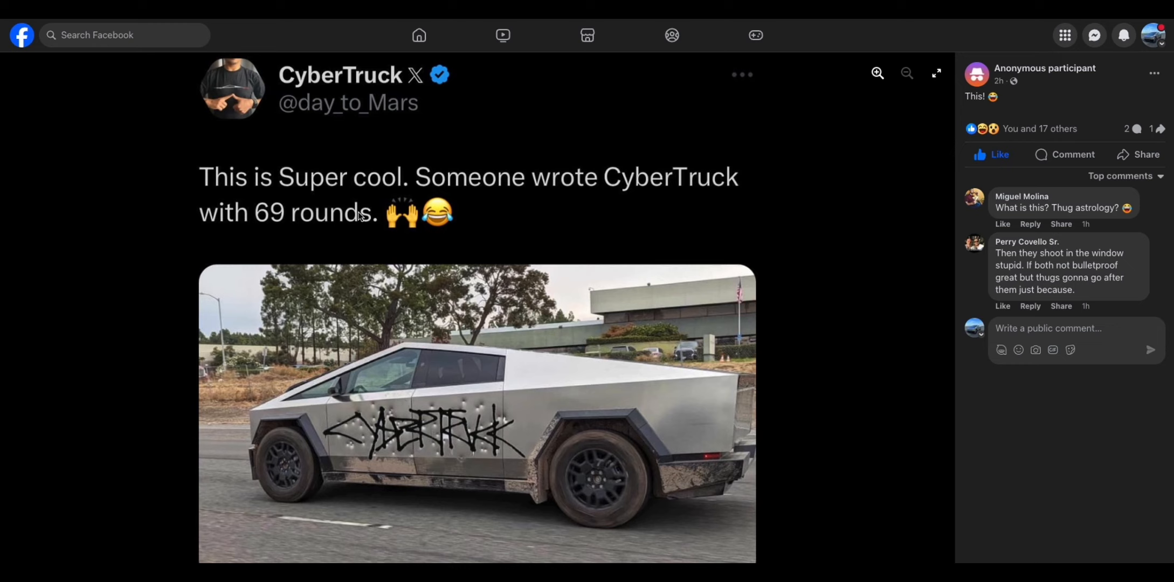
{"action": "mouse_move", "coordinate": [508, 331]}
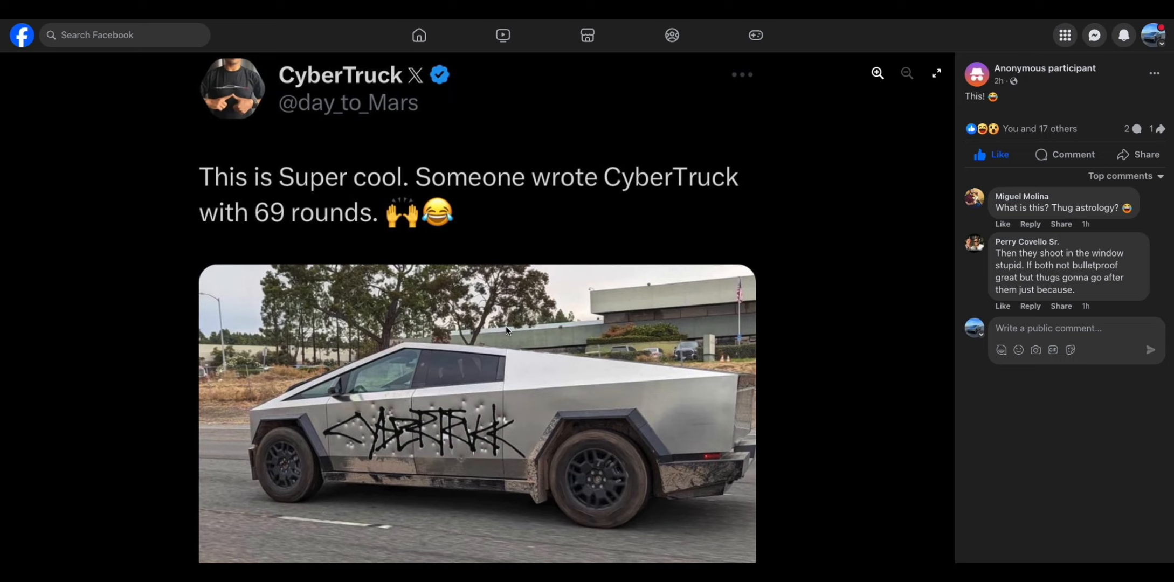
{"action": "mouse_move", "coordinate": [541, 305]}
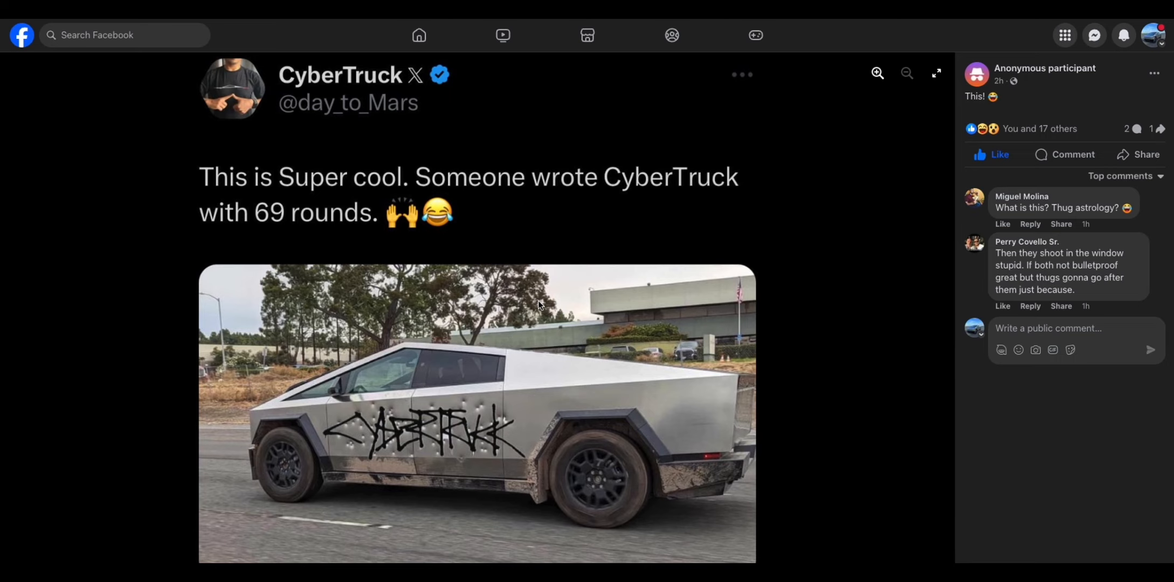
{"action": "mouse_move", "coordinate": [649, 277]}
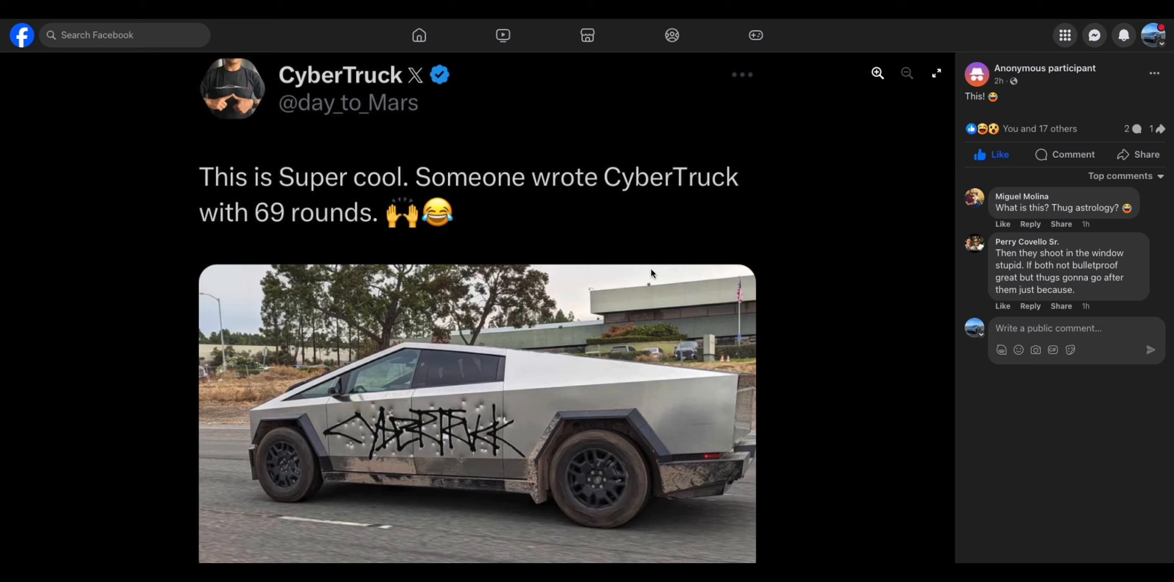
{"action": "mouse_move", "coordinate": [815, 66]}
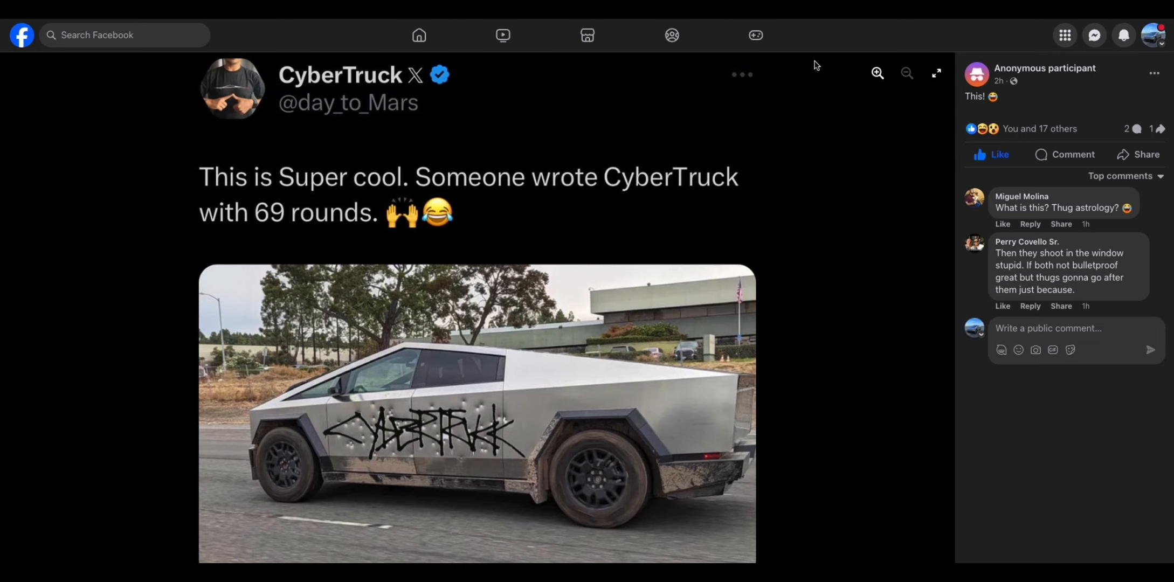
{"action": "mouse_move", "coordinate": [498, 305]}
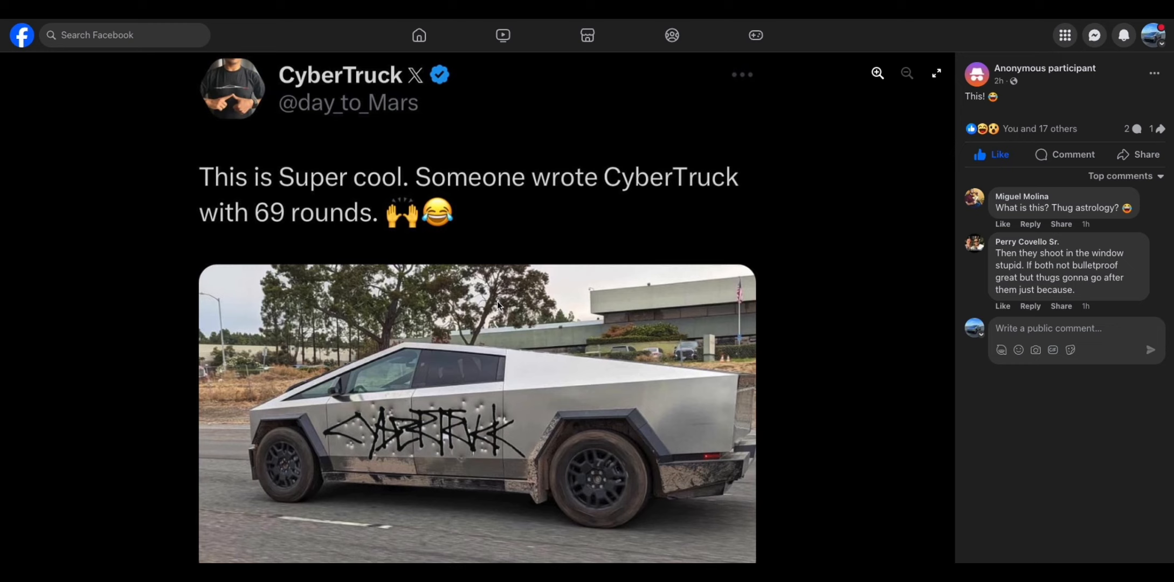
{"action": "mouse_move", "coordinate": [717, 212]}
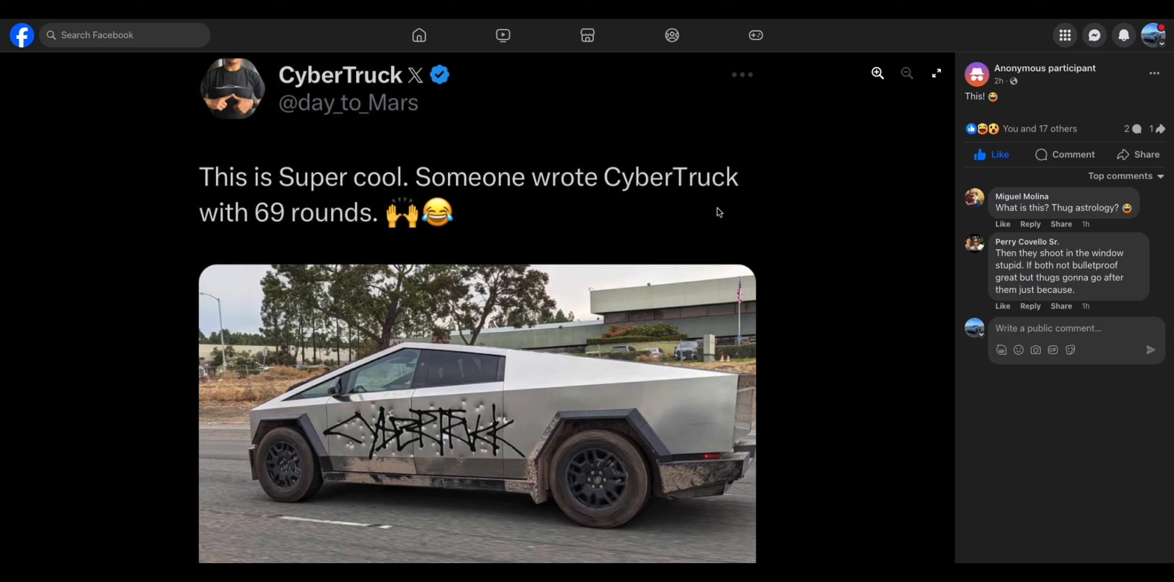
{"action": "mouse_move", "coordinate": [846, 129]}
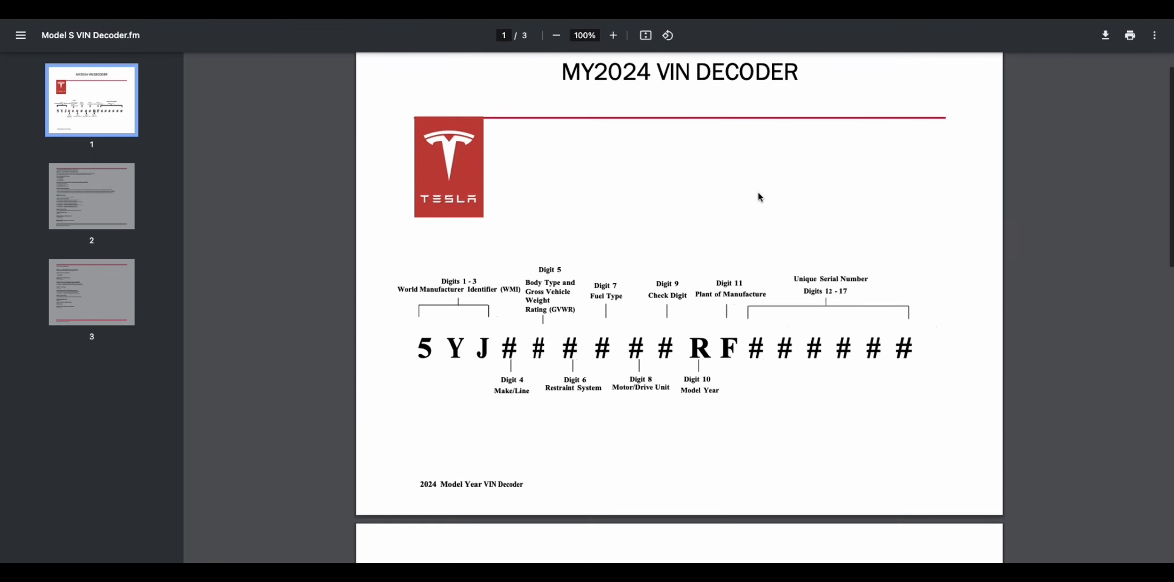
Scroll through page 2's Model S, X, 3 and Y digit codes to the Semi and Cybertruck page.
{"action": "scroll", "scroll_direction": "down", "scroll_amount": 3}
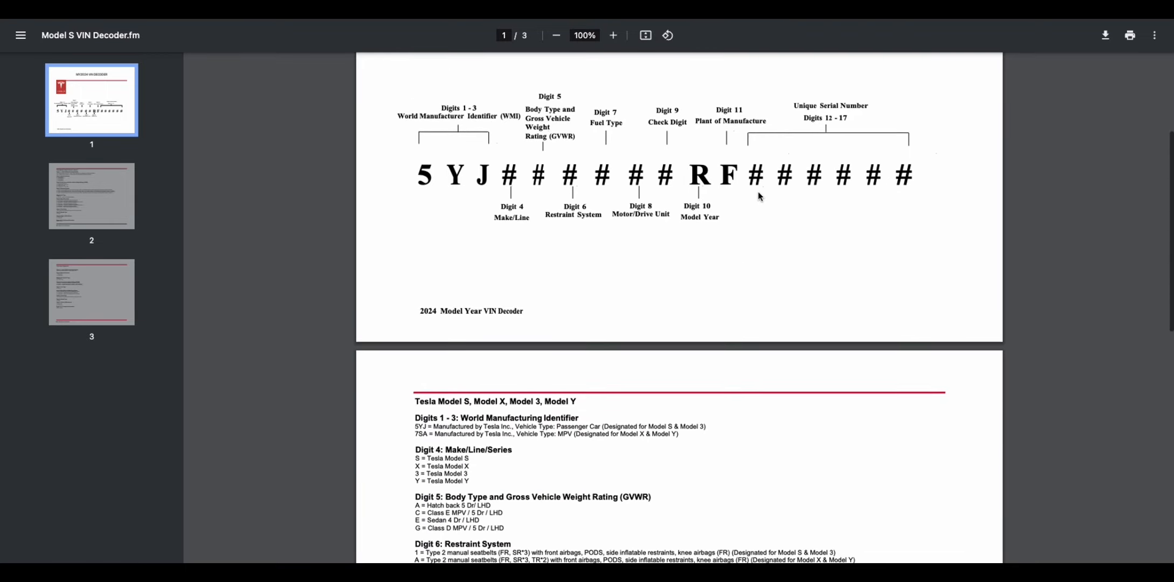
{"action": "scroll", "scroll_direction": "down", "scroll_amount": 3}
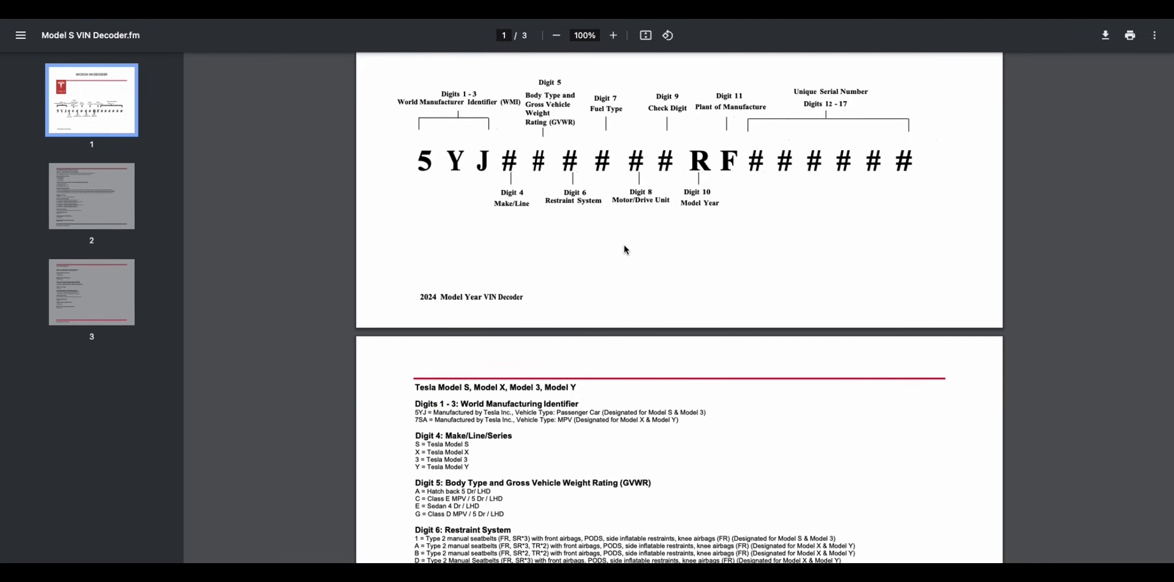
{"action": "scroll", "scroll_direction": "down", "scroll_amount": 3}
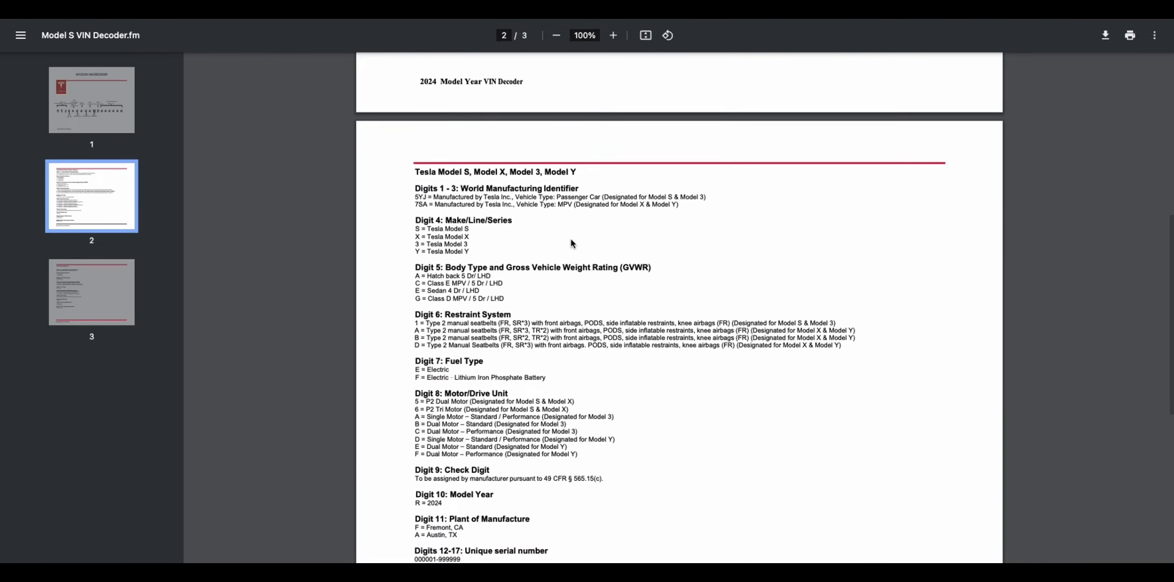
{"action": "scroll", "scroll_direction": "down", "scroll_amount": 3}
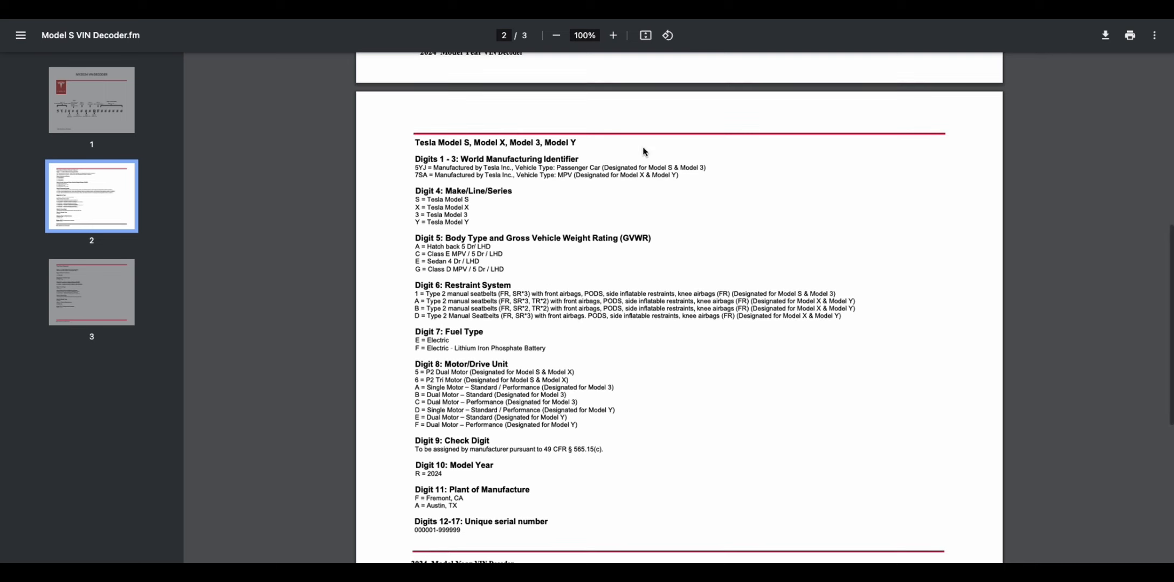
{"action": "scroll", "scroll_direction": "up", "scroll_amount": 3}
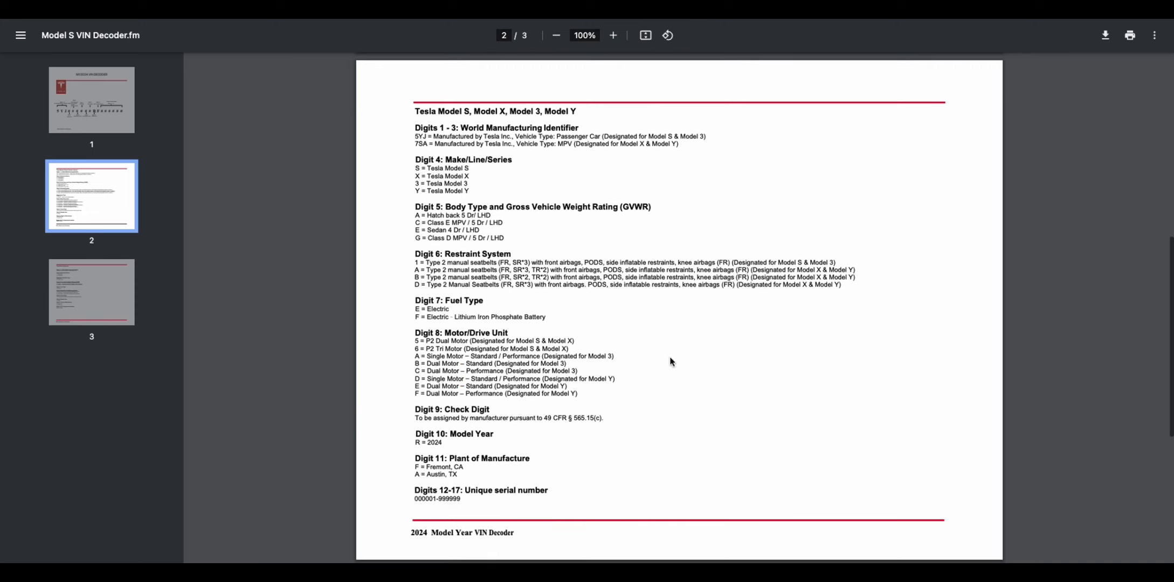
{"action": "scroll", "scroll_direction": "down", "scroll_amount": 3}
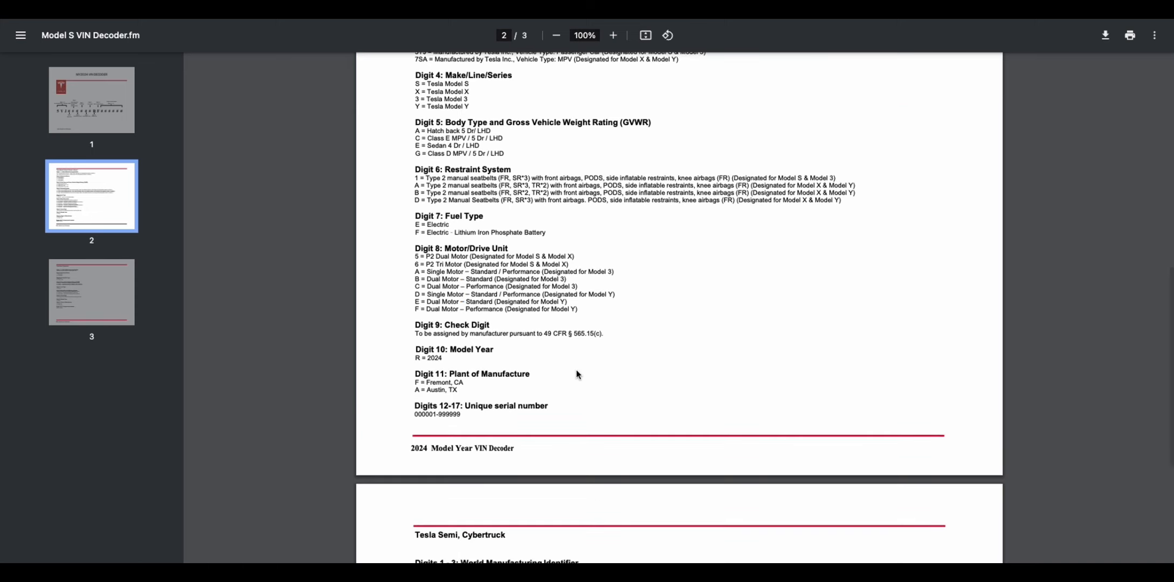
{"action": "scroll", "scroll_direction": "down", "scroll_amount": 3}
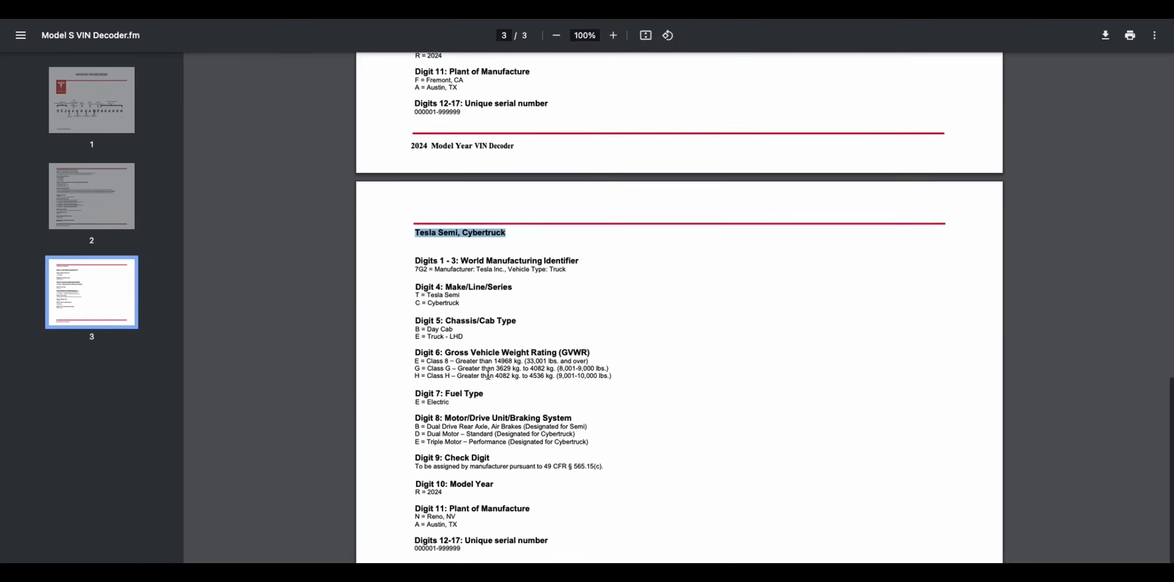
{"action": "mouse_move", "coordinate": [589, 310]}
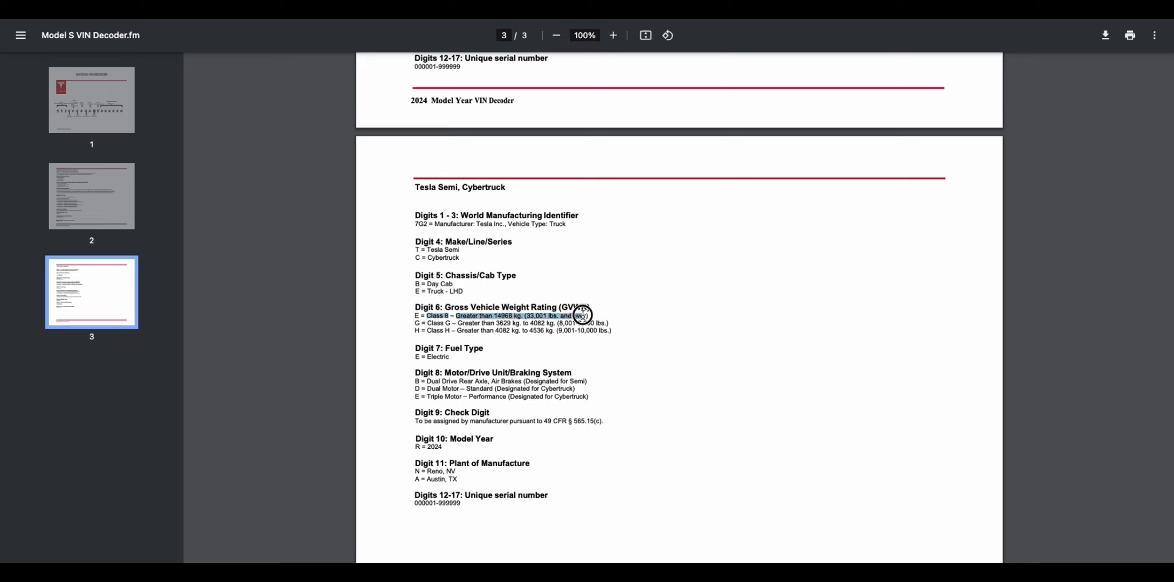
{"action": "mouse_move", "coordinate": [573, 367]}
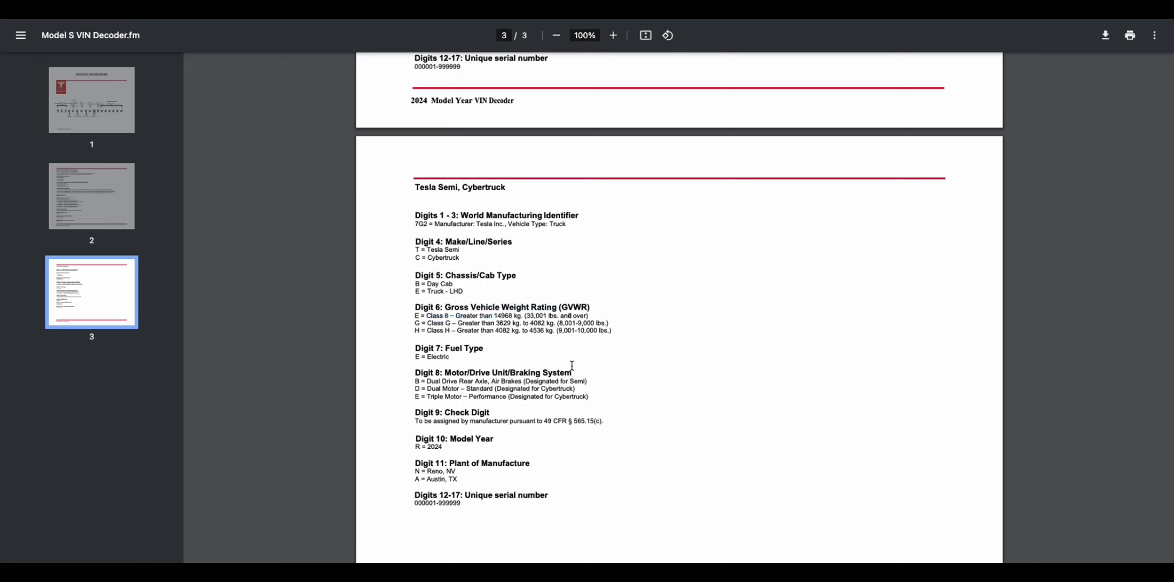
{"action": "mouse_move", "coordinate": [612, 325]}
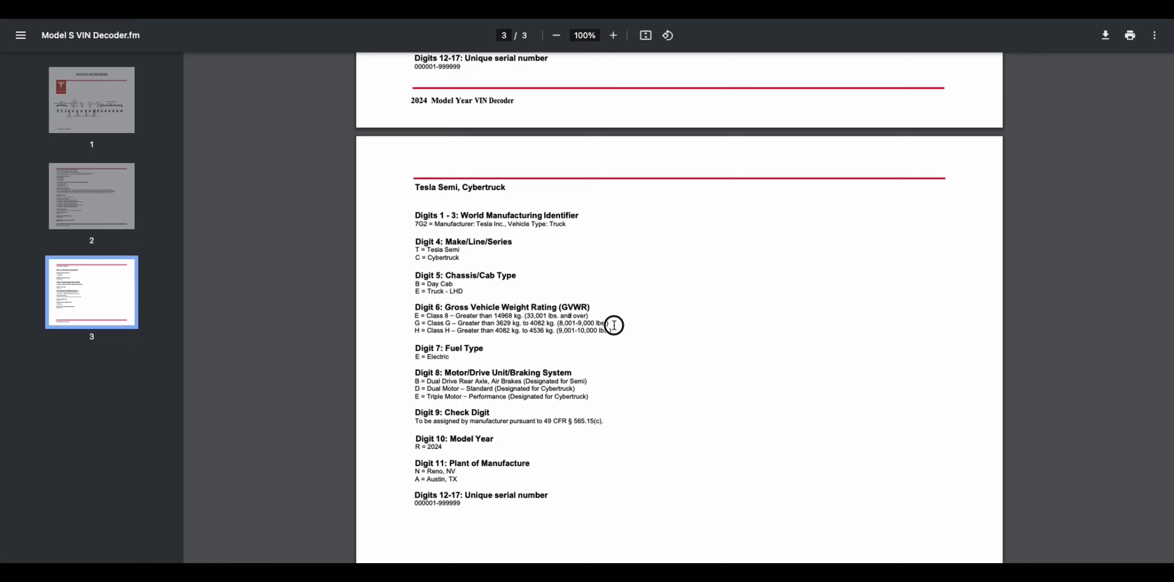
{"action": "mouse_move", "coordinate": [449, 330]}
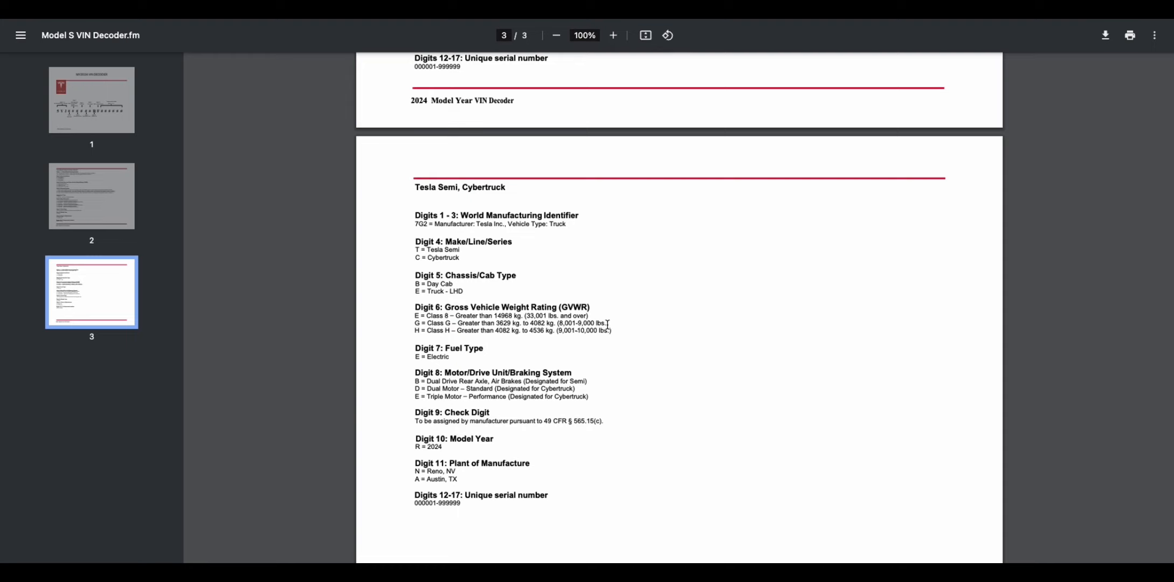
{"action": "mouse_move", "coordinate": [603, 336]}
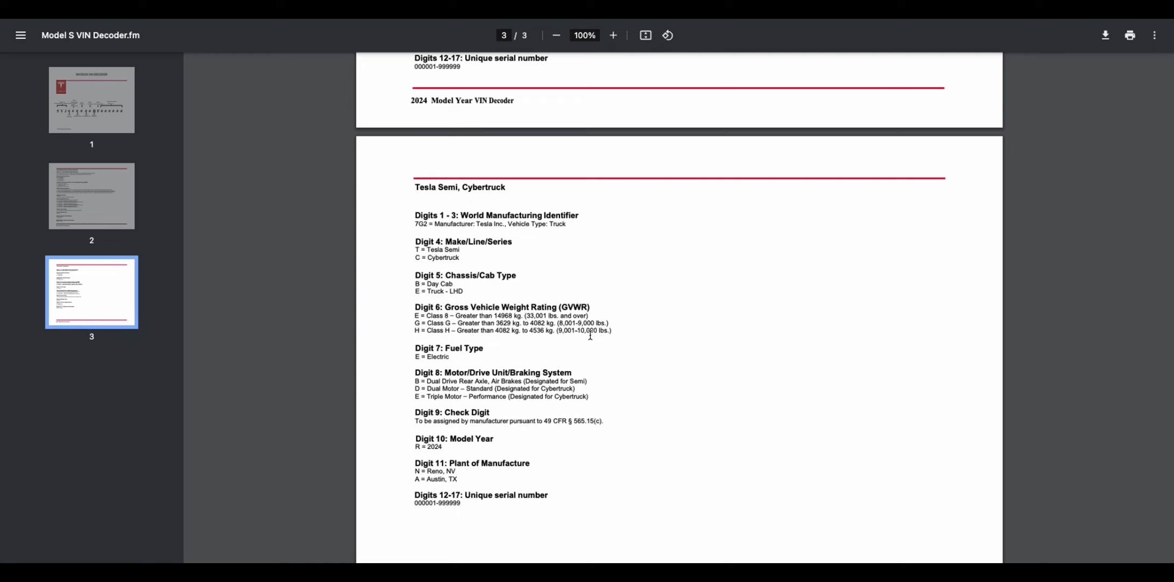
{"action": "mouse_move", "coordinate": [594, 368]}
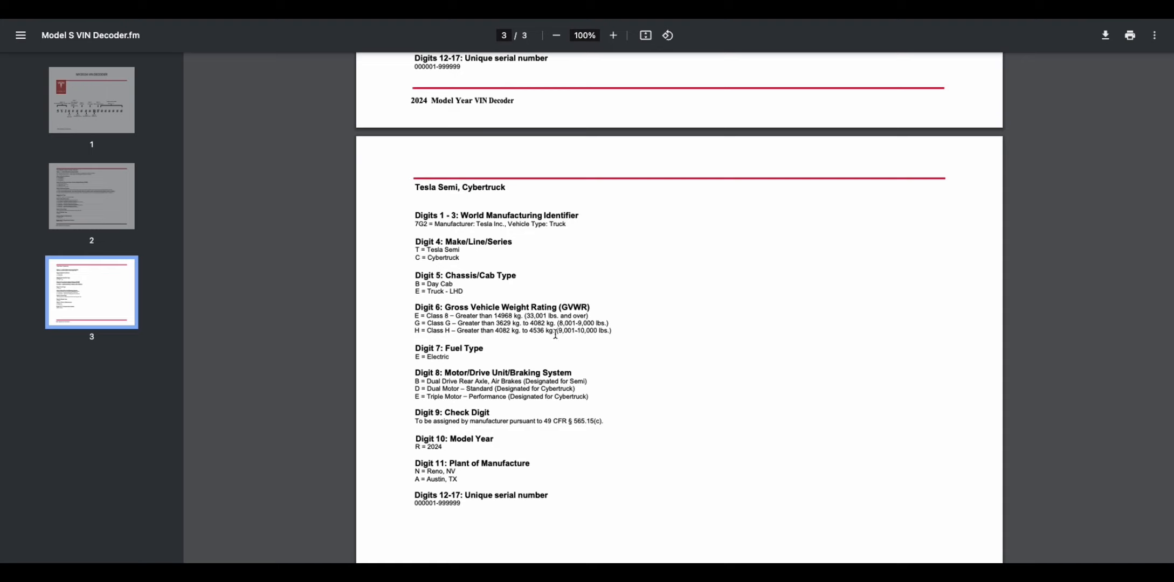
{"action": "mouse_move", "coordinate": [558, 331]}
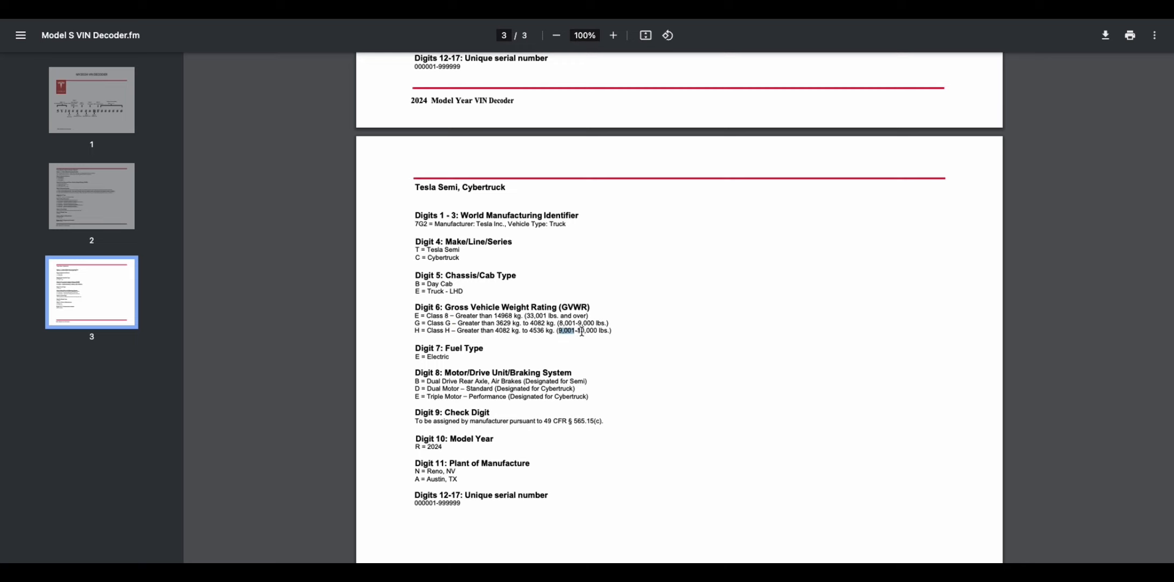
Deselect the highlighted Semi drive unit line and select a word in the Semi/Cybertruck codes.
{"action": "scroll", "scroll_direction": "up", "scroll_amount": 3}
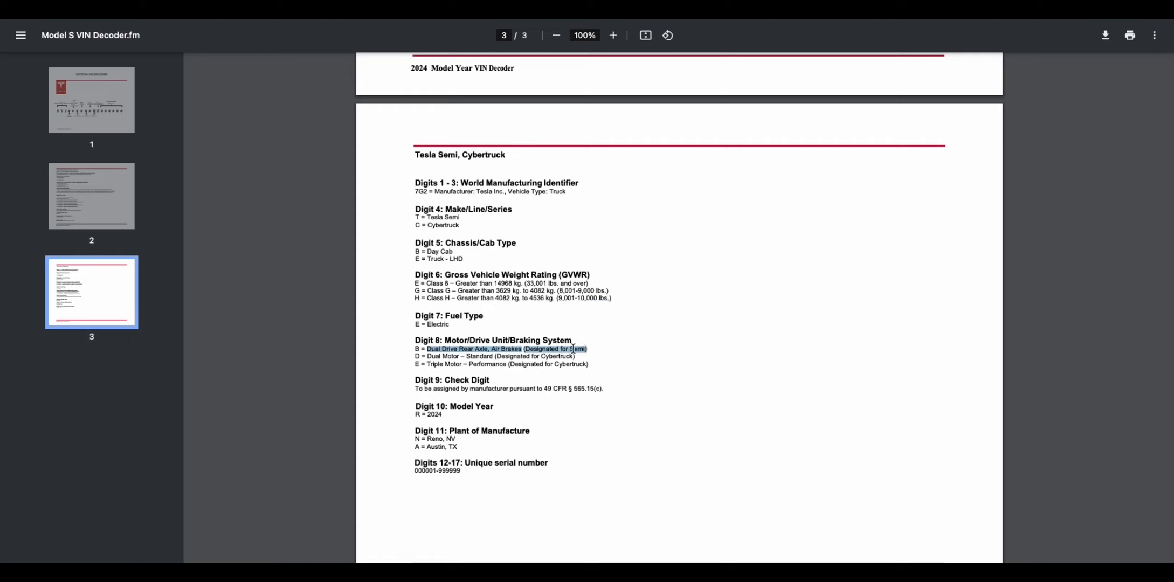
{"action": "left_click", "coordinate": [506, 357]}
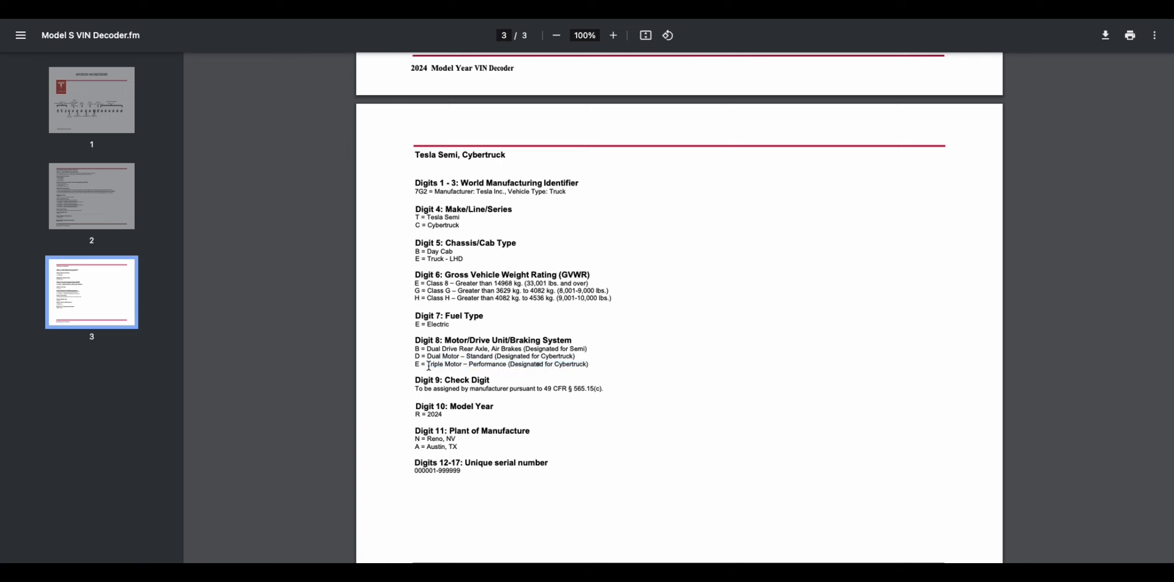
{"action": "double_click", "coordinate": [443, 364]}
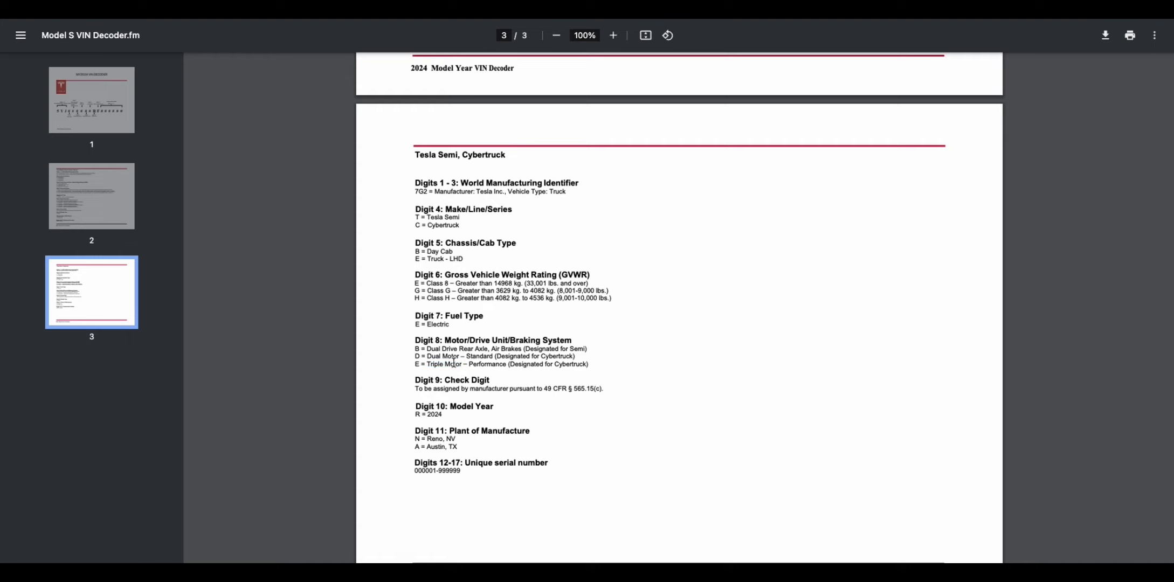
{"action": "mouse_move", "coordinate": [445, 365]}
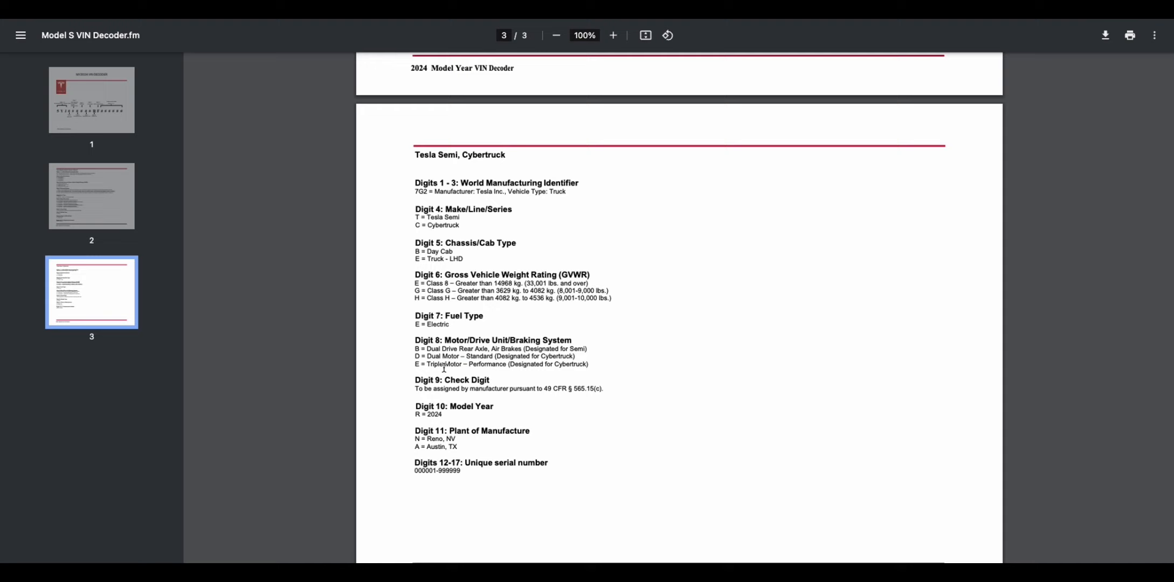
{"action": "mouse_move", "coordinate": [479, 400]}
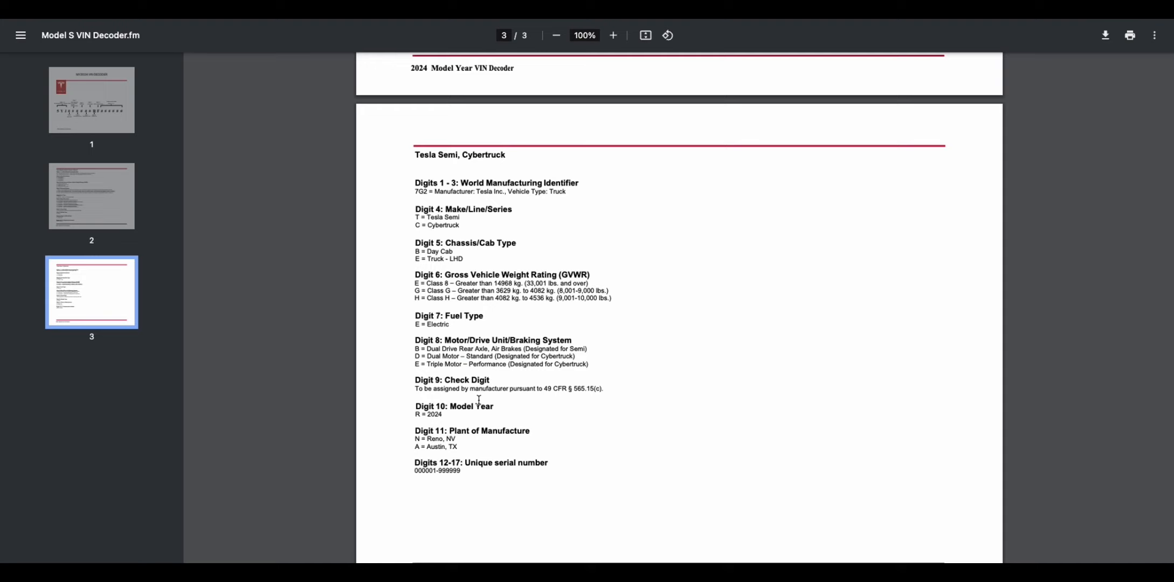
{"action": "mouse_move", "coordinate": [478, 364]}
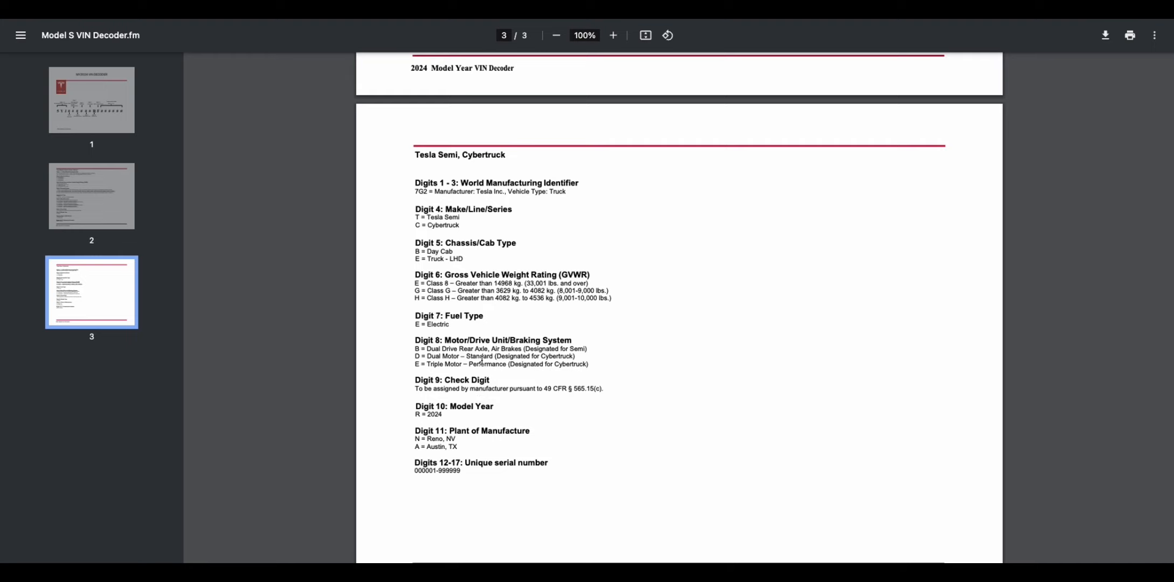
{"action": "mouse_move", "coordinate": [525, 383]}
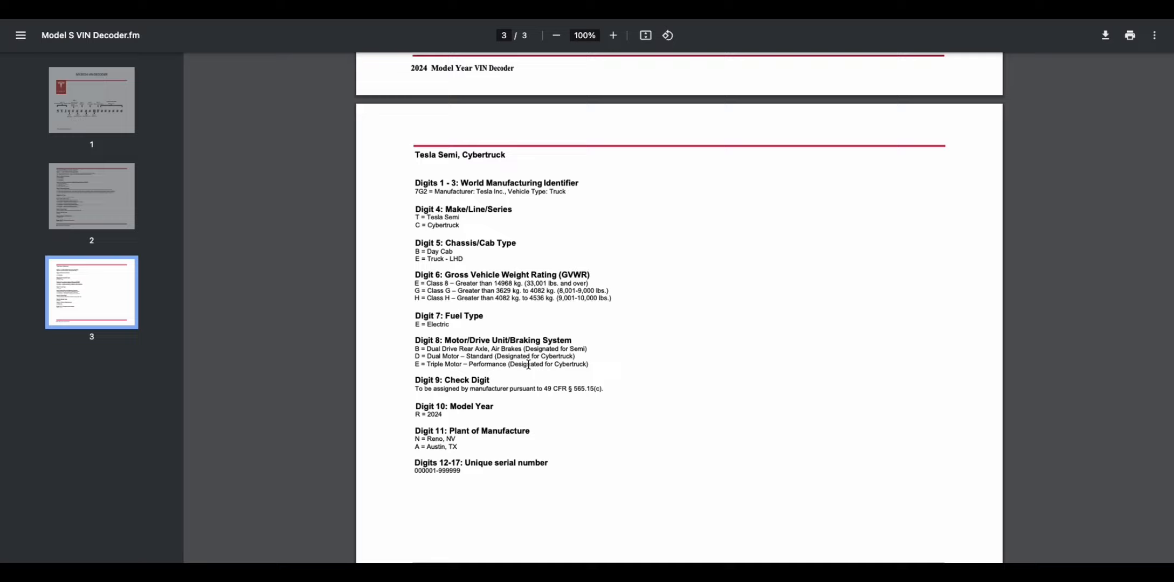
Return to the MY2024 VIN Decoder title page using the page 1 thumbnail.
{"action": "scroll", "scroll_direction": "up", "scroll_amount": 3}
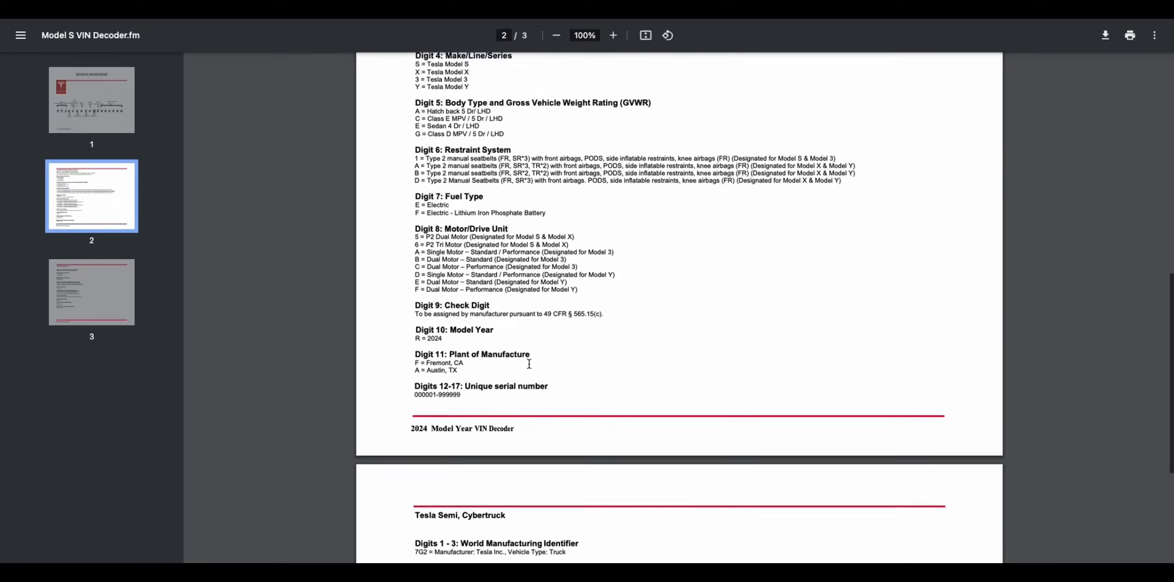
{"action": "scroll", "scroll_direction": "down", "scroll_amount": 3}
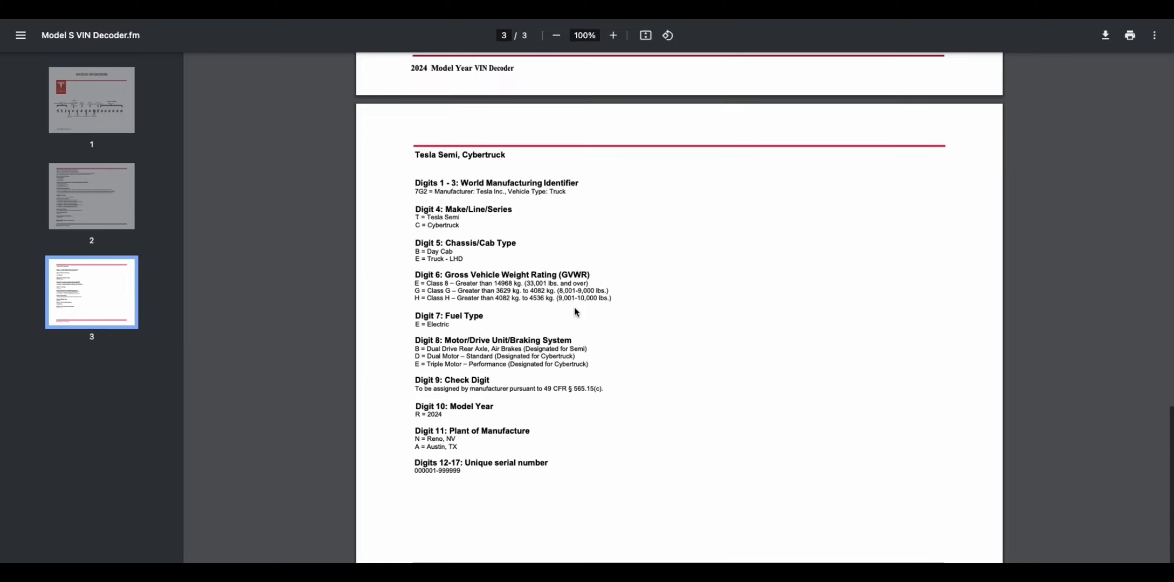
{"action": "left_click", "coordinate": [91, 100]}
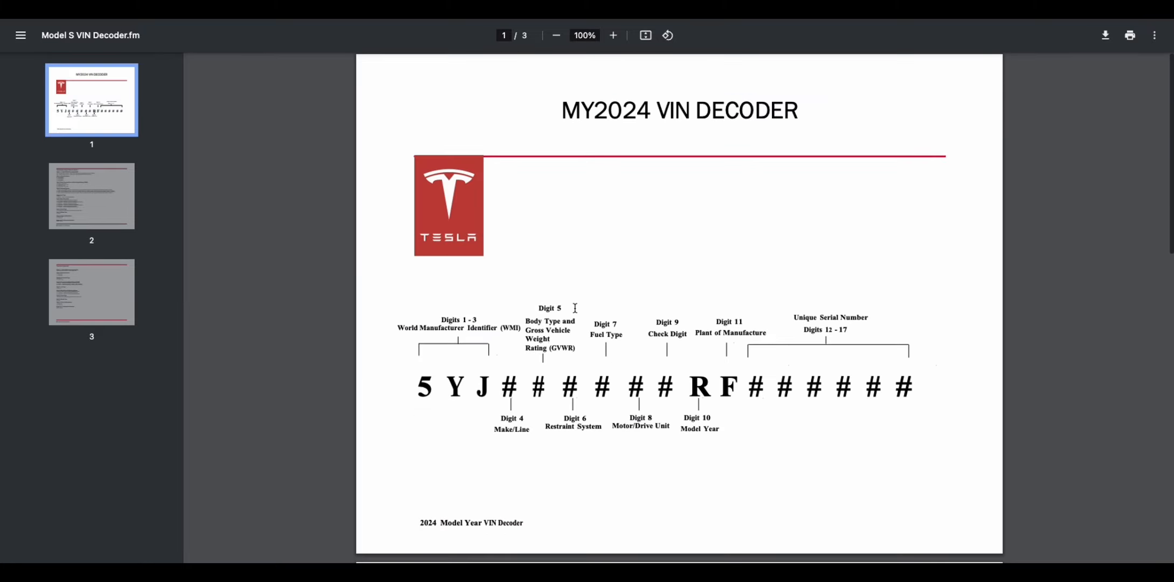
{"action": "mouse_move", "coordinate": [769, 134]}
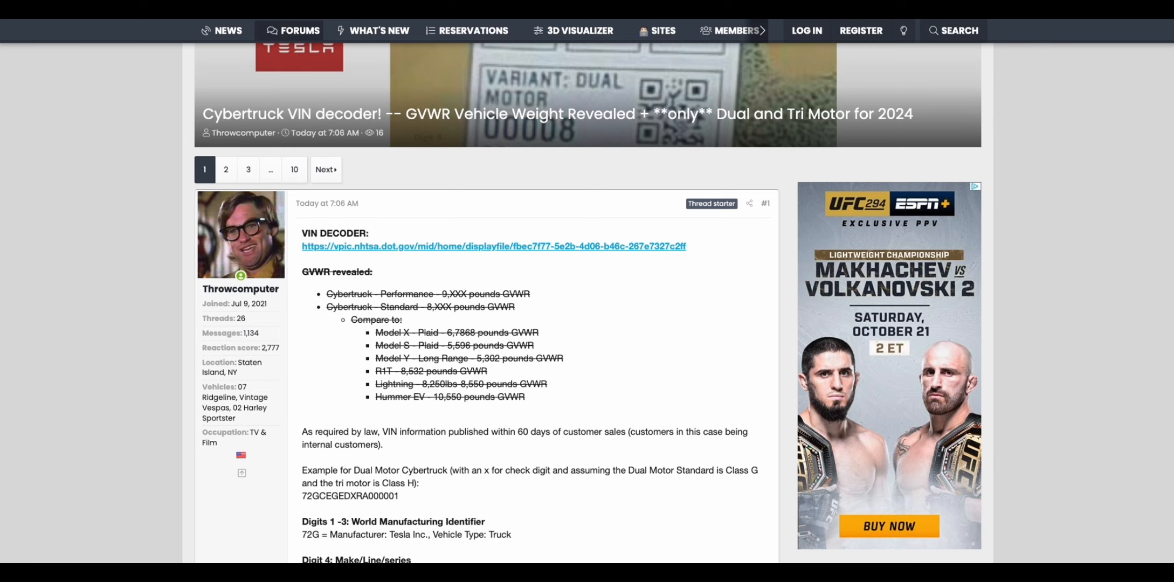
Scroll past the VIN digit list to reply #3 citing the public NHTSA database.
{"action": "scroll", "scroll_direction": "down", "scroll_amount": 3}
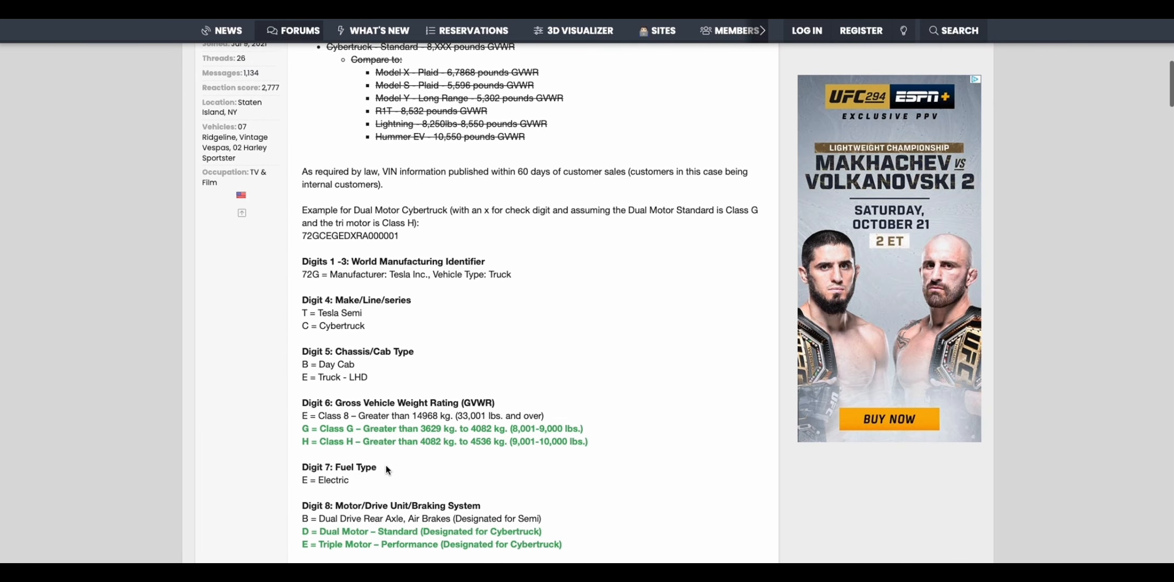
{"action": "scroll", "scroll_direction": "down", "scroll_amount": 3}
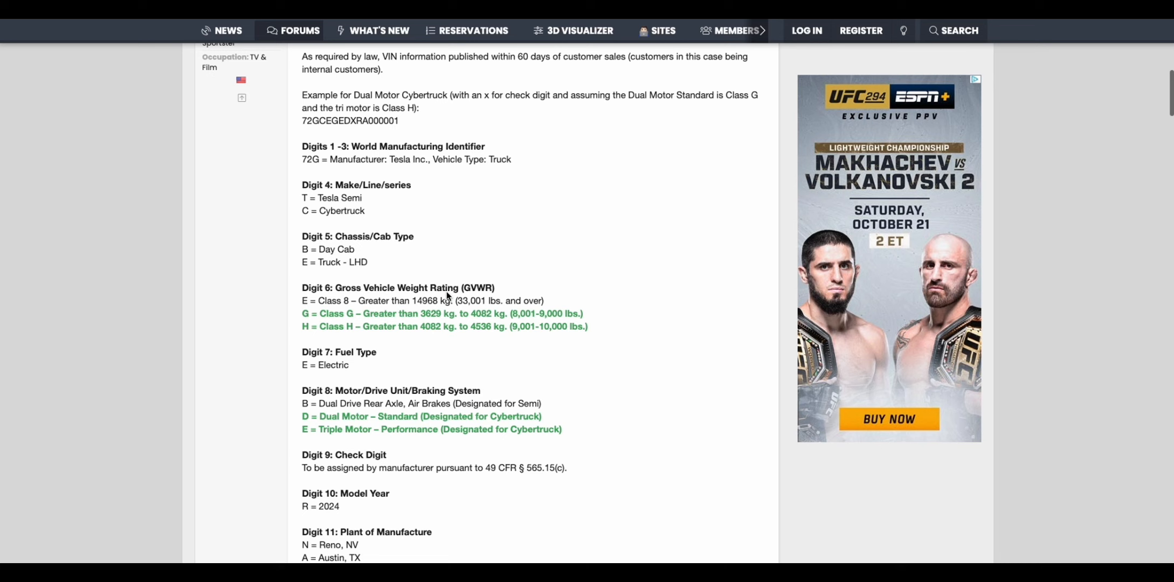
{"action": "scroll", "scroll_direction": "down", "scroll_amount": 3}
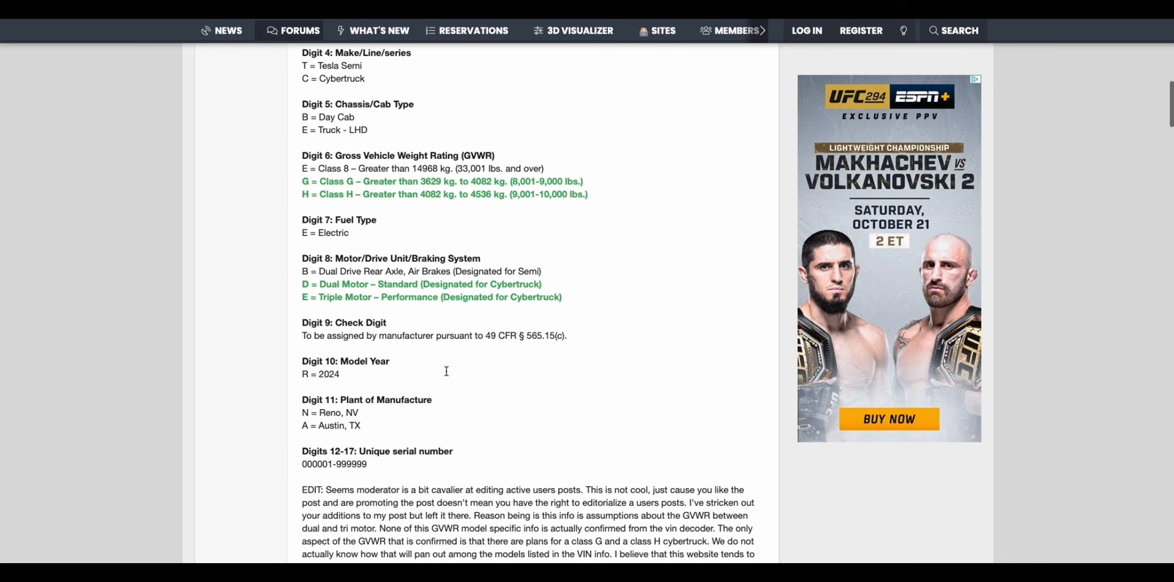
{"action": "scroll", "scroll_direction": "down", "scroll_amount": 3}
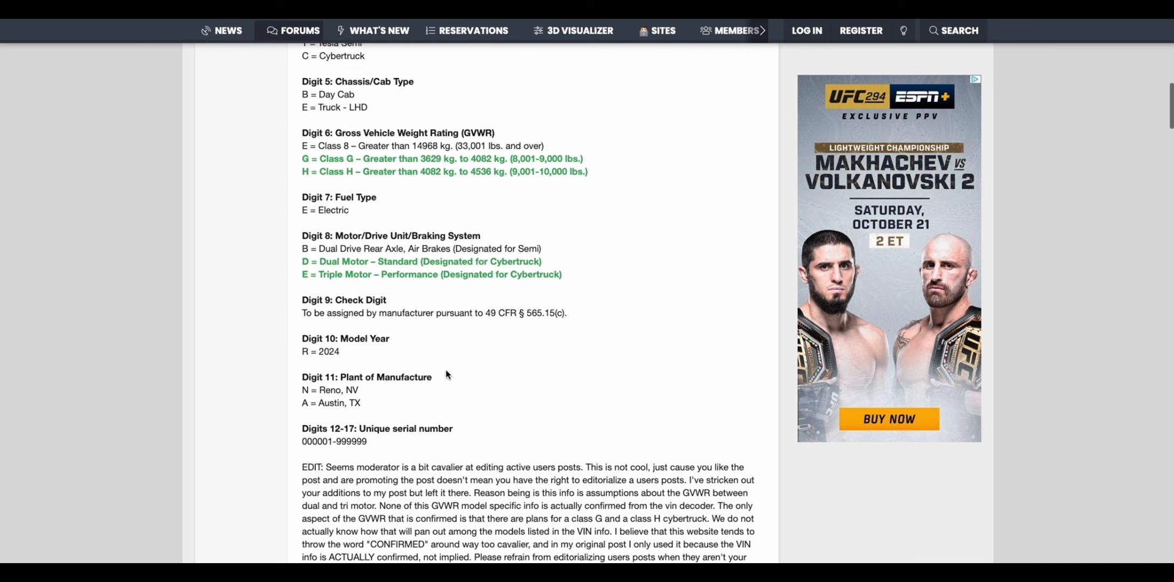
{"action": "scroll", "scroll_direction": "up", "scroll_amount": 3}
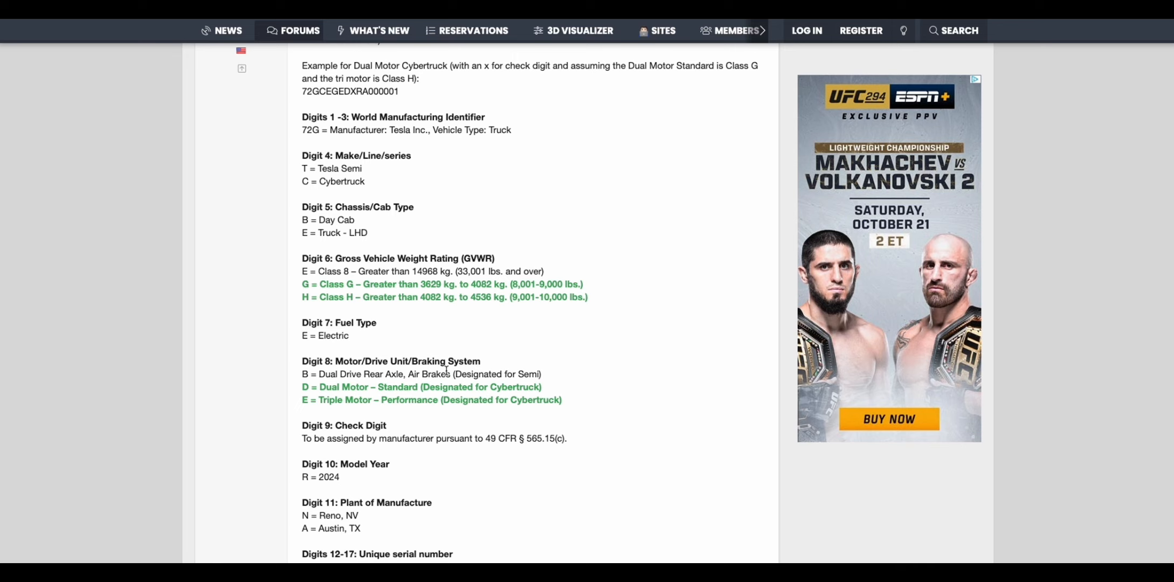
{"action": "scroll", "scroll_direction": "down", "scroll_amount": 3}
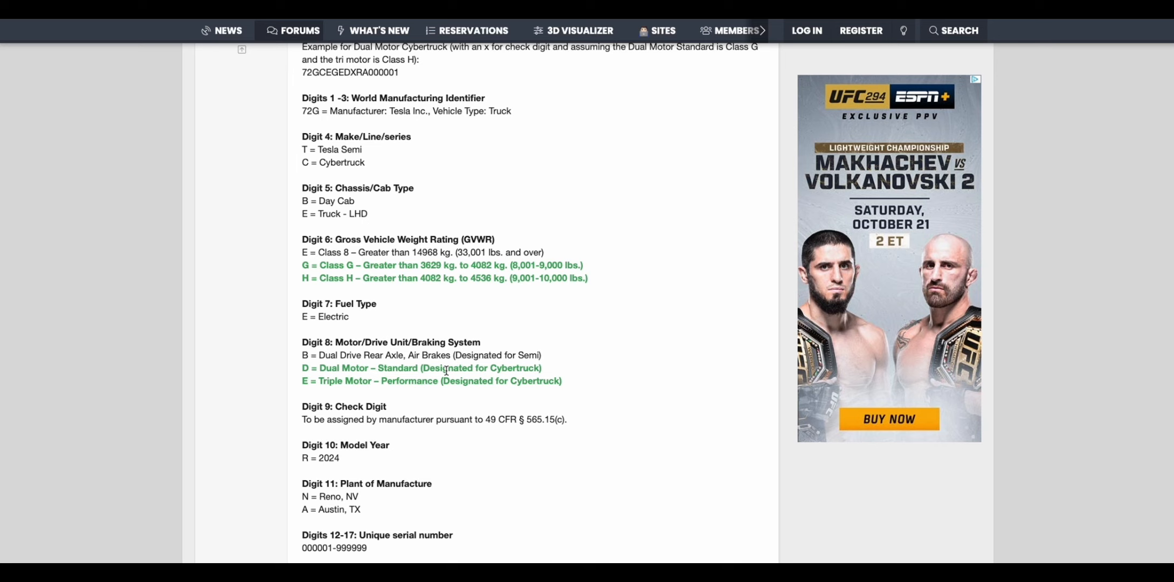
{"action": "scroll", "scroll_direction": "down", "scroll_amount": 3}
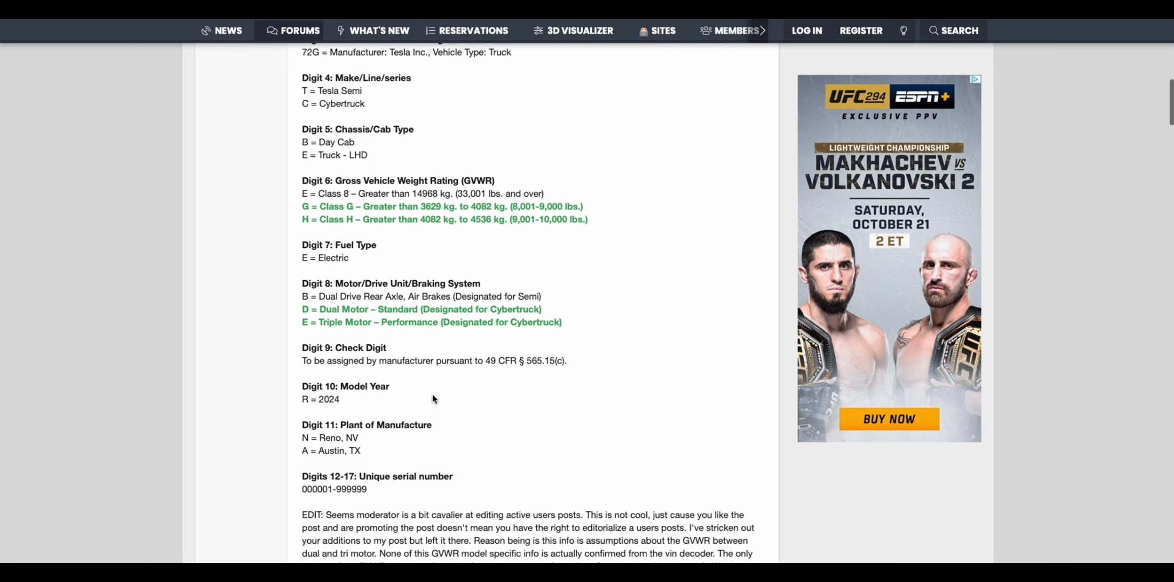
{"action": "scroll", "scroll_direction": "down", "scroll_amount": 3}
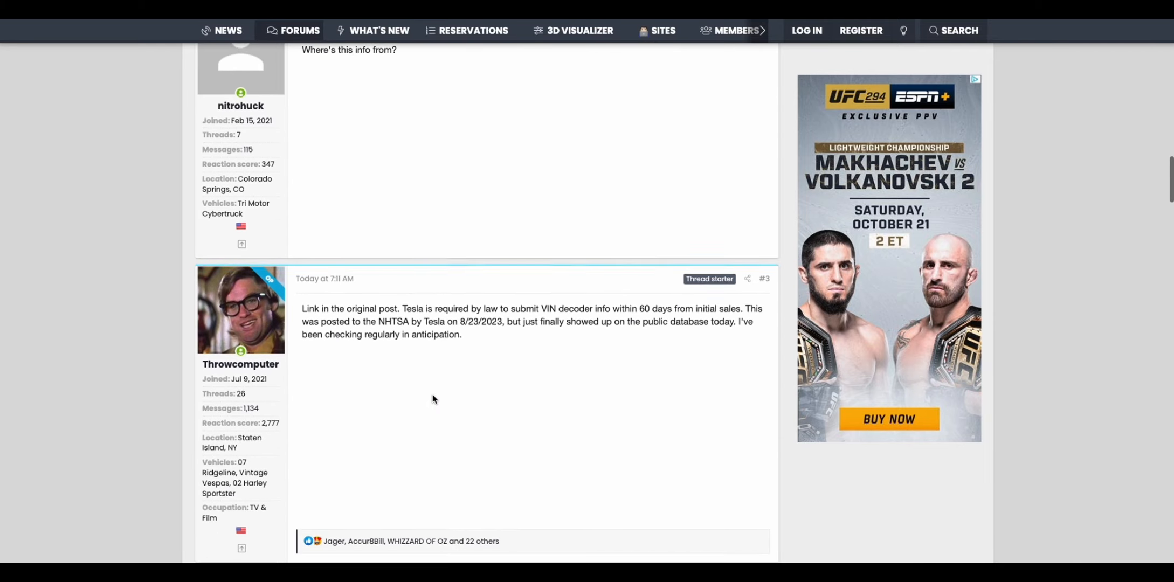
Highlight the 9,000 to 10,000 lbs class passage, then open the Yahoo Starship engine towing article.
{"action": "scroll", "scroll_direction": "down", "scroll_amount": 3}
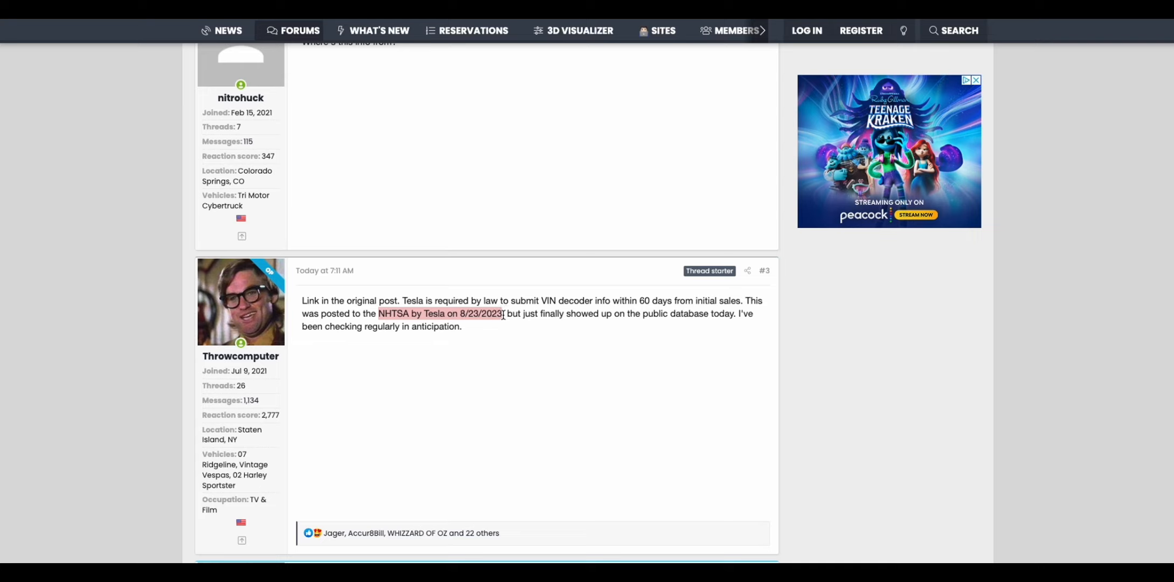
{"action": "mouse_move", "coordinate": [514, 332]}
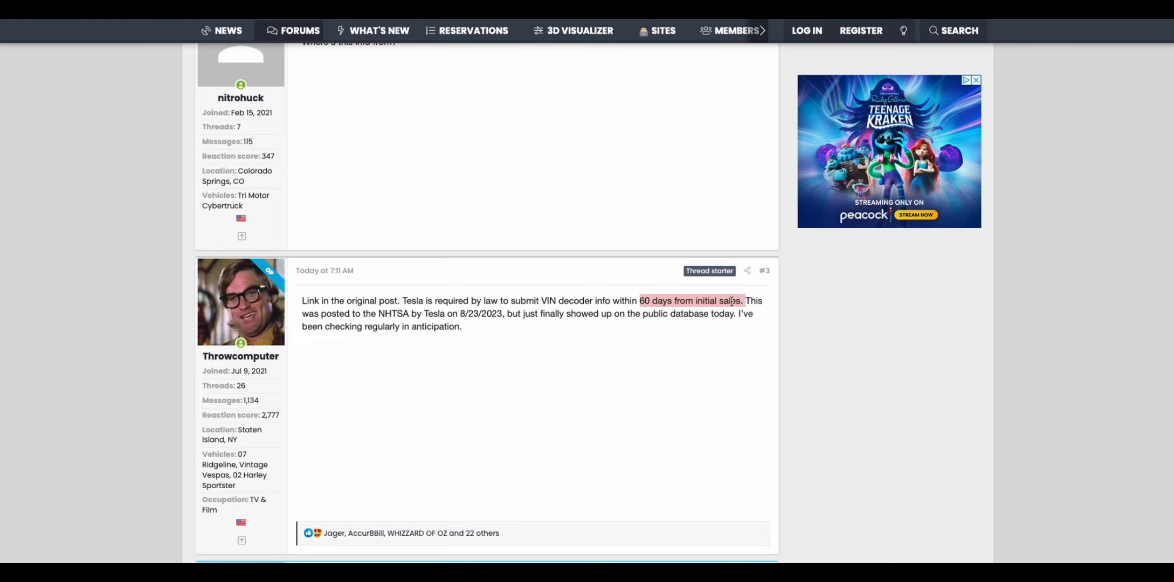
{"action": "mouse_move", "coordinate": [524, 328]}
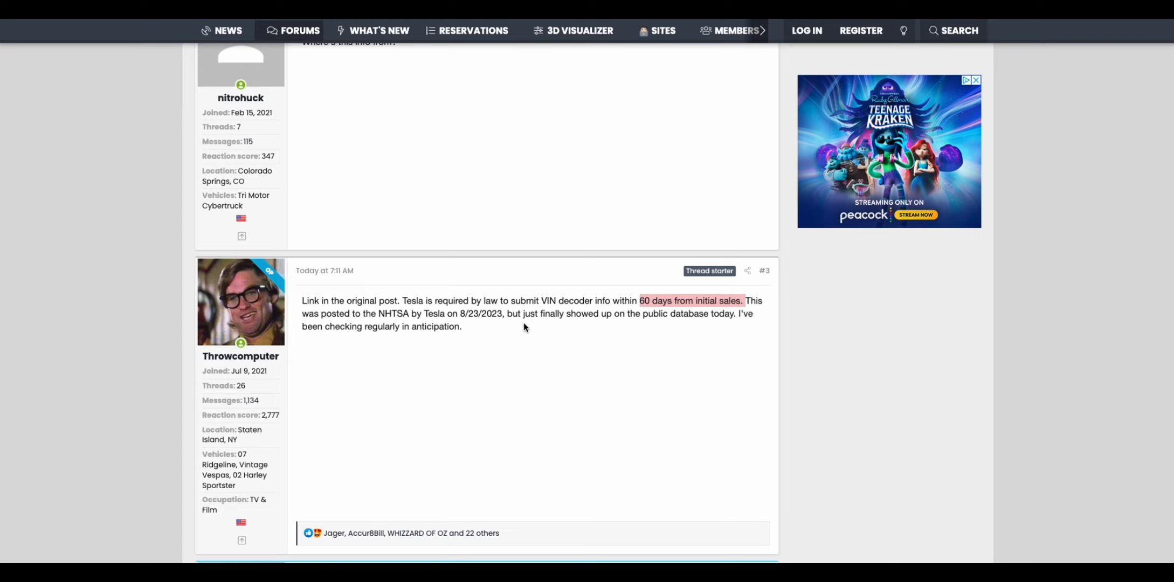
{"action": "mouse_move", "coordinate": [567, 316]}
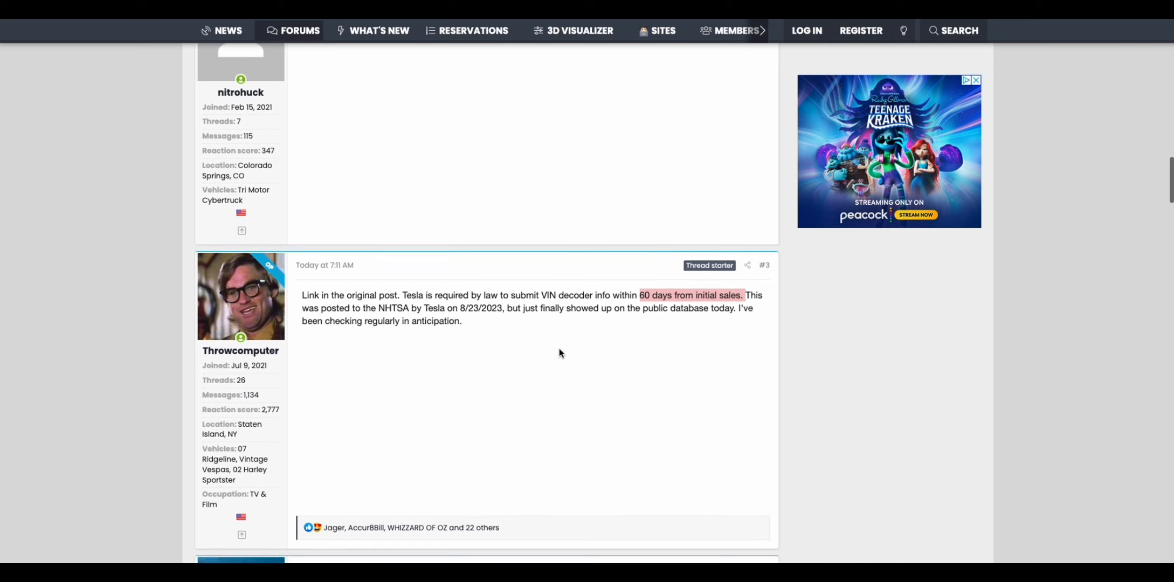
{"action": "scroll", "scroll_direction": "down", "scroll_amount": 3}
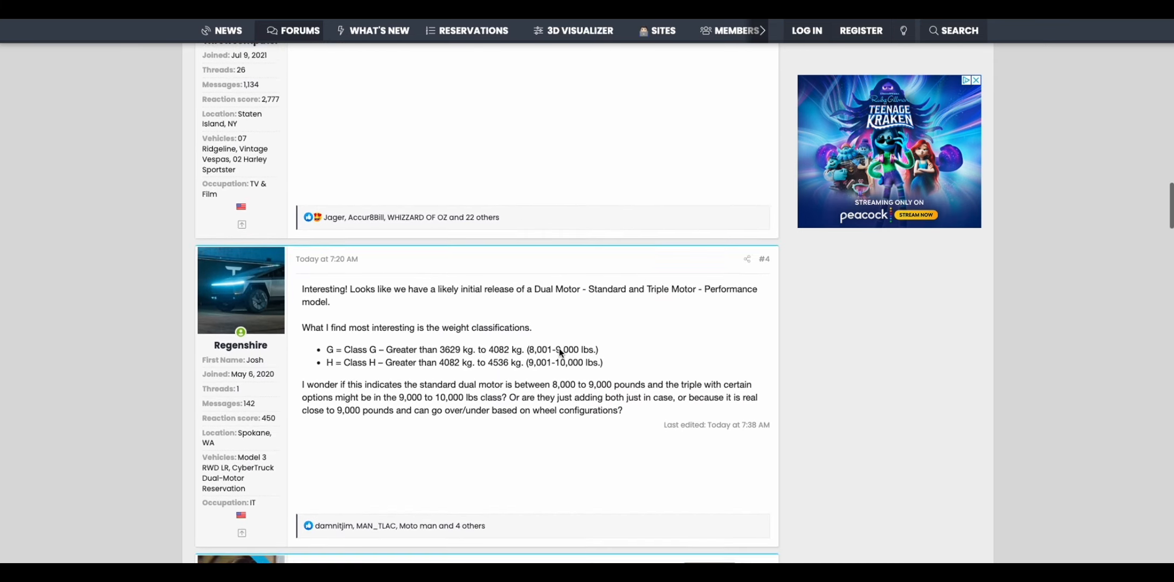
{"action": "scroll", "scroll_direction": "down", "scroll_amount": 3}
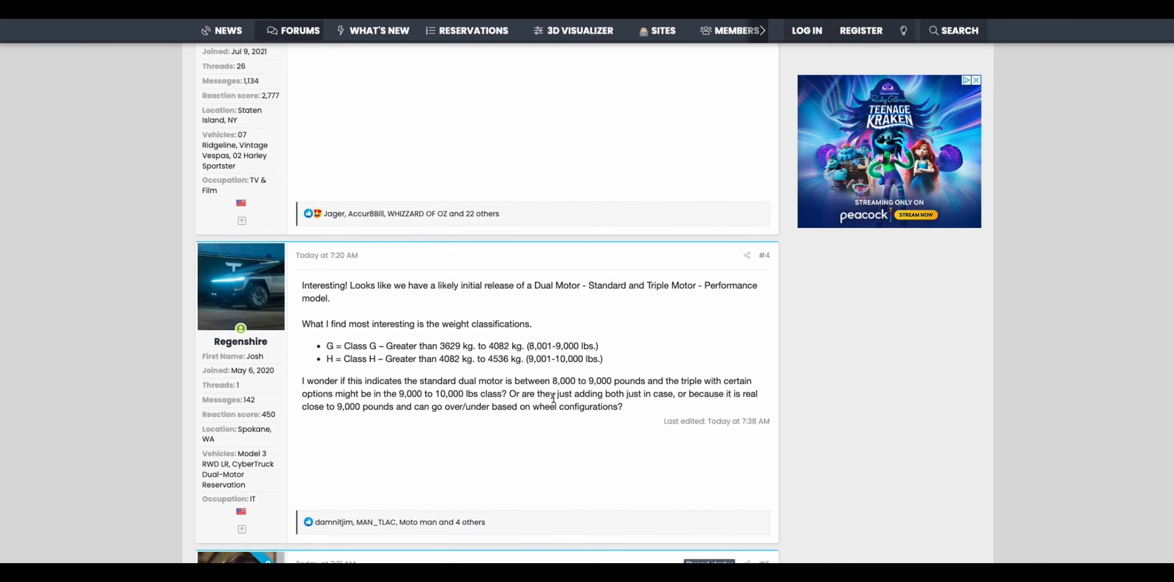
{"action": "left_click_drag", "start_coordinate": [345, 393], "coordinate": [526, 393]}
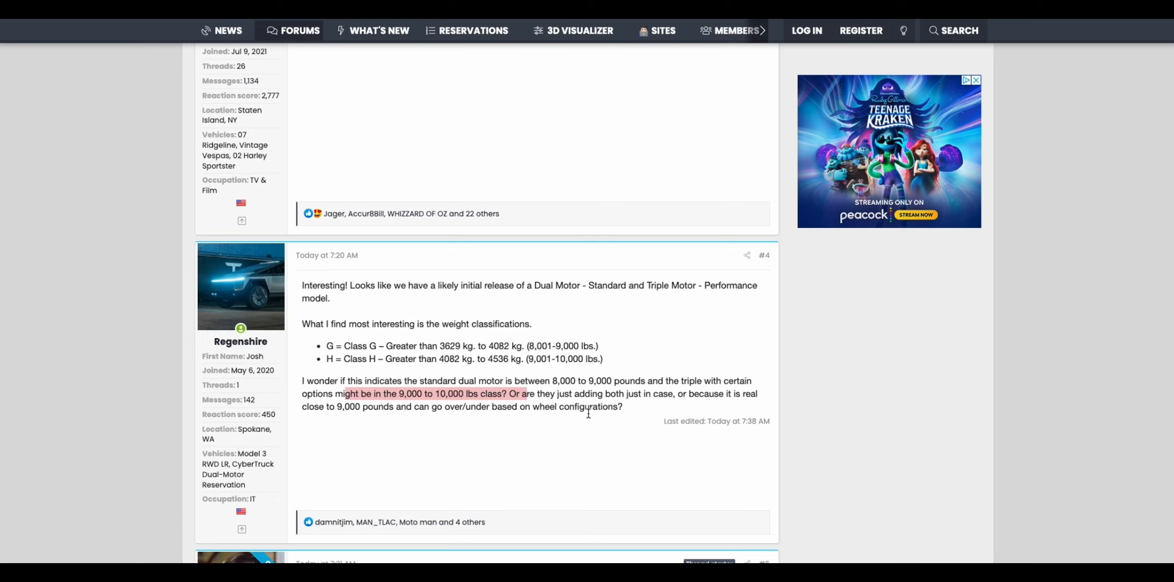
{"action": "scroll", "scroll_direction": "down", "scroll_amount": 3}
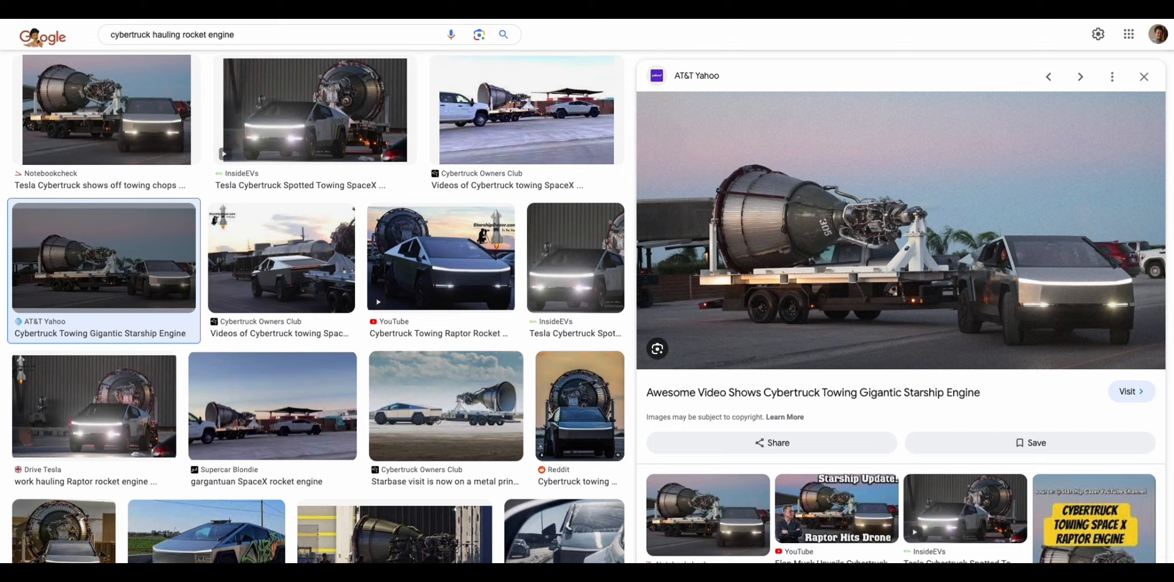
{"action": "left_click", "coordinate": [1130, 391]}
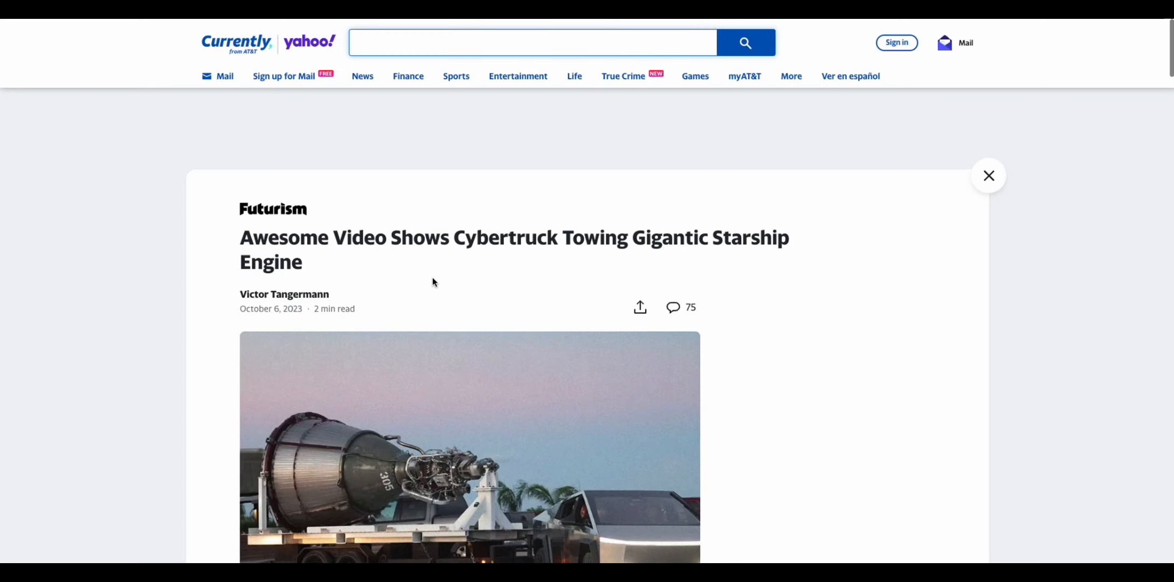
Read the Yahoo article down to the Raptor engine weight passage and highlight 'Raptor engine'.
{"action": "scroll", "scroll_direction": "down", "scroll_amount": 3}
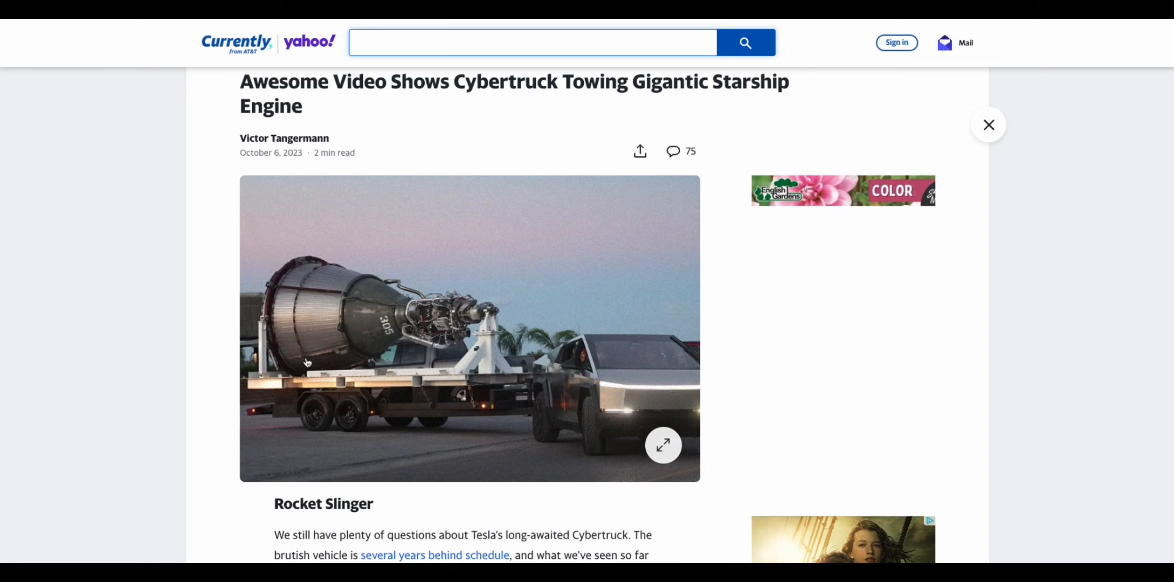
{"action": "mouse_move", "coordinate": [425, 388]}
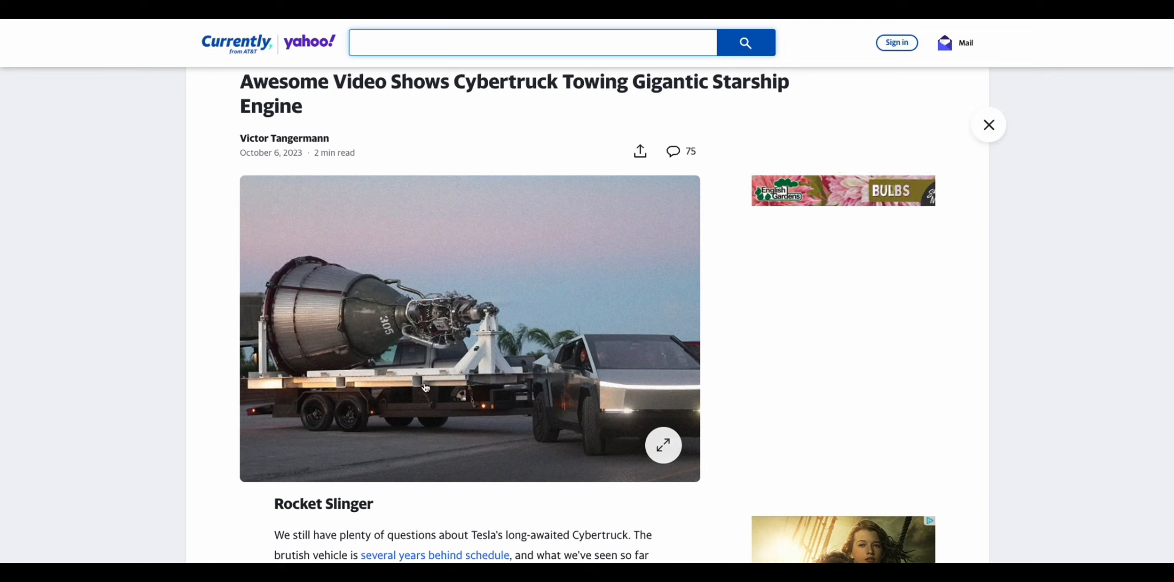
{"action": "mouse_move", "coordinate": [785, 227]}
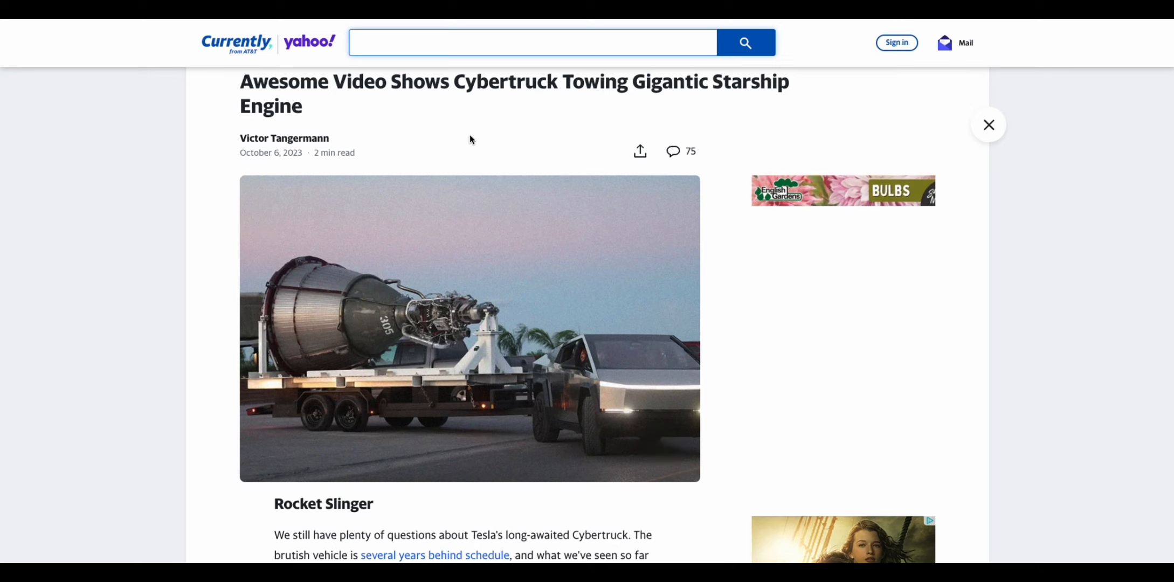
{"action": "scroll", "scroll_direction": "down", "scroll_amount": 3}
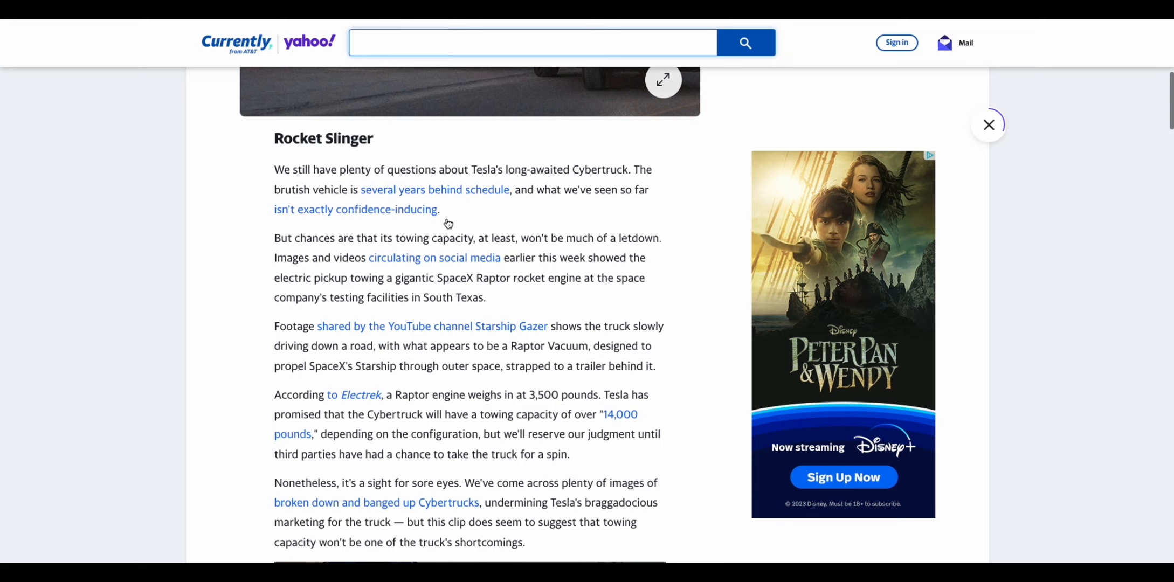
{"action": "scroll", "scroll_direction": "down", "scroll_amount": 3}
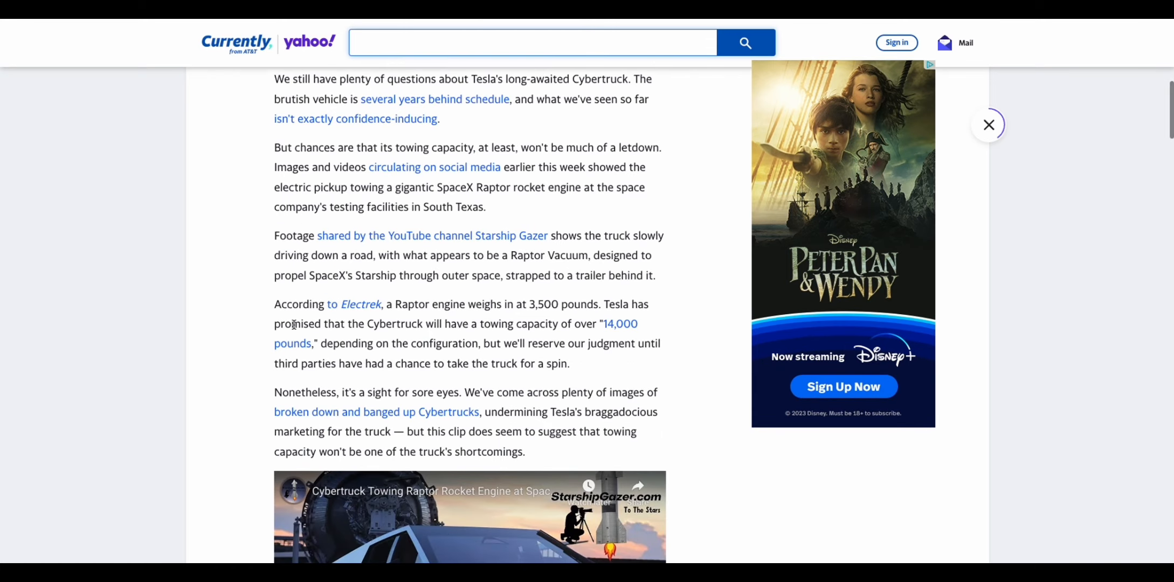
{"action": "scroll", "scroll_direction": "down", "scroll_amount": 3}
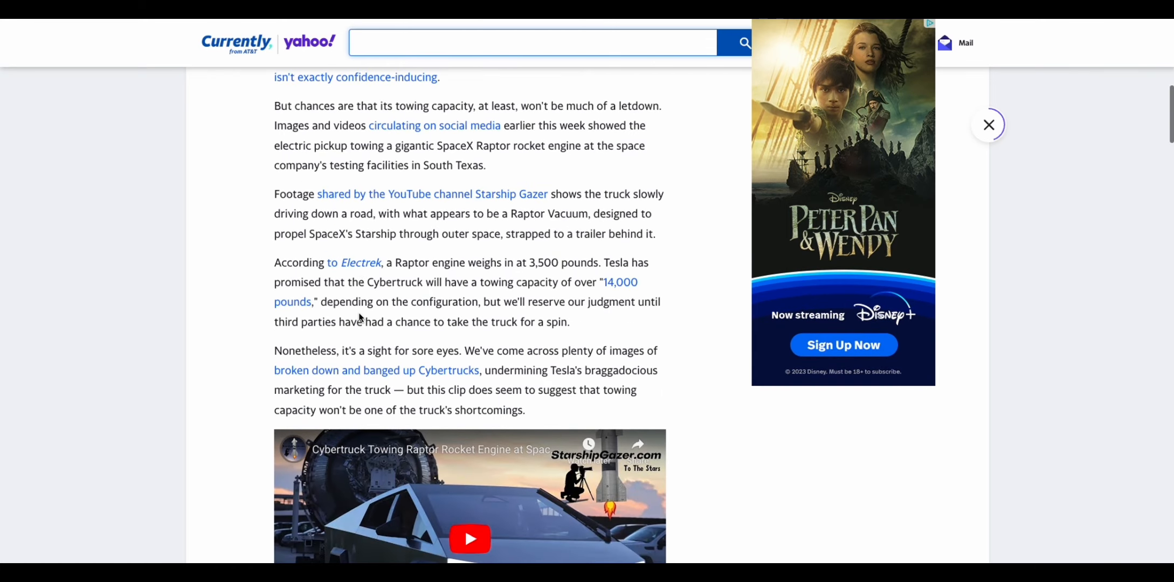
{"action": "mouse_move", "coordinate": [511, 314]}
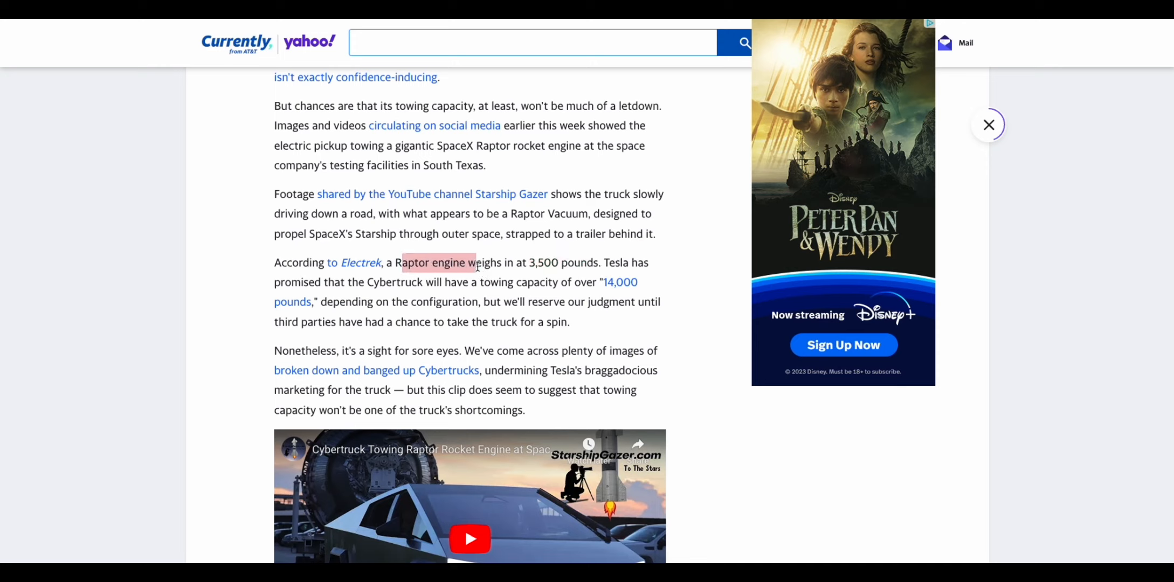
{"action": "mouse_move", "coordinate": [528, 297]}
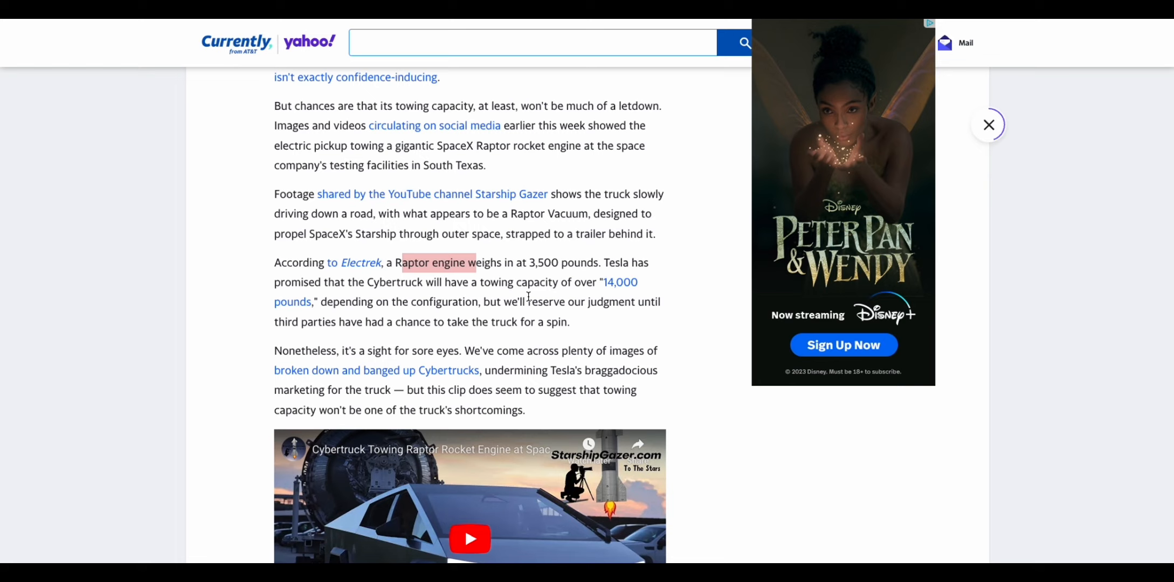
{"action": "left_click", "coordinate": [988, 125]}
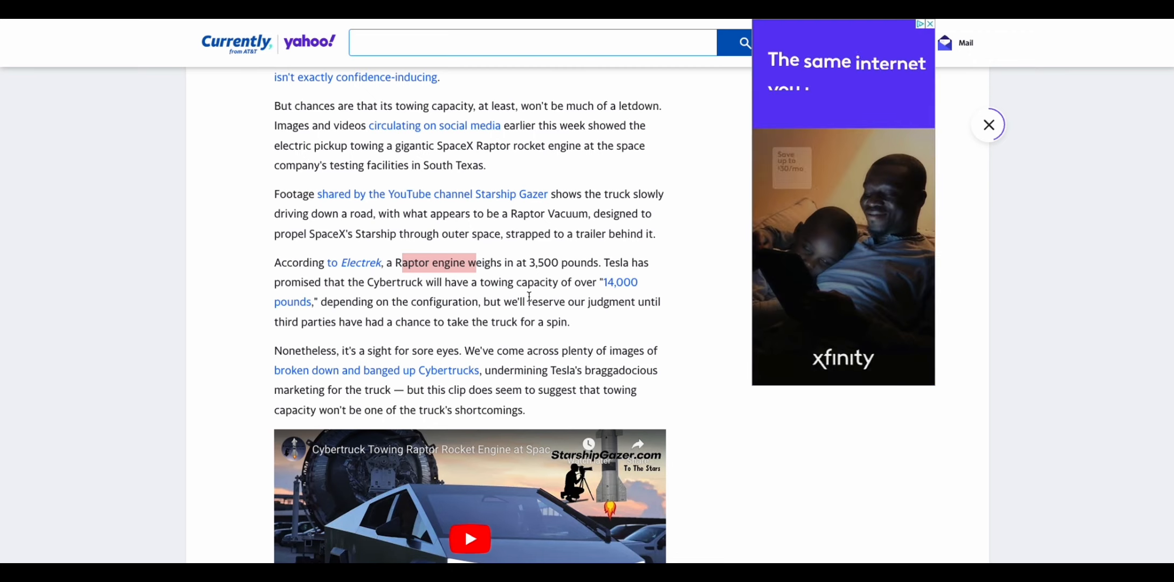
Scroll through the Tow Truck section past 'range of up to 500 miles' to the article's end.
{"action": "scroll", "scroll_direction": "up", "scroll_amount": 3}
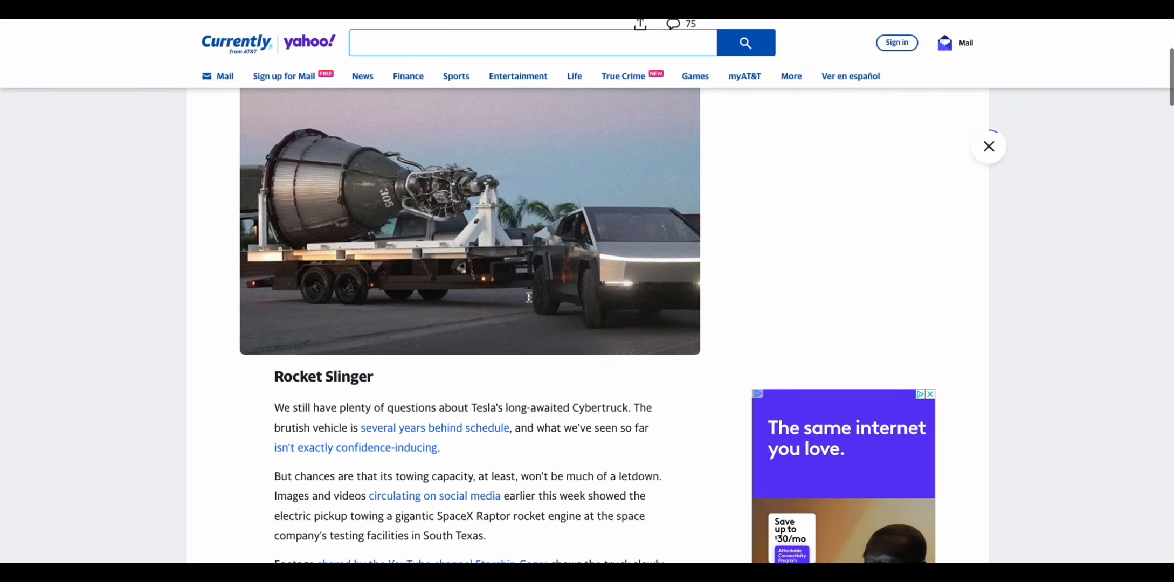
{"action": "scroll", "scroll_direction": "up", "scroll_amount": 3}
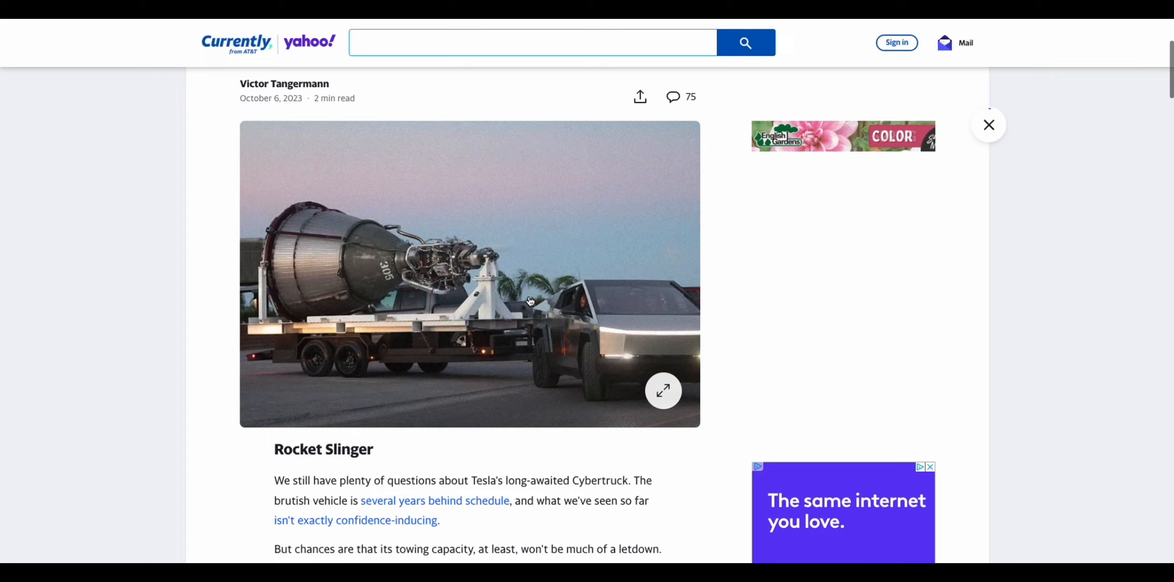
{"action": "scroll", "scroll_direction": "down", "scroll_amount": 3}
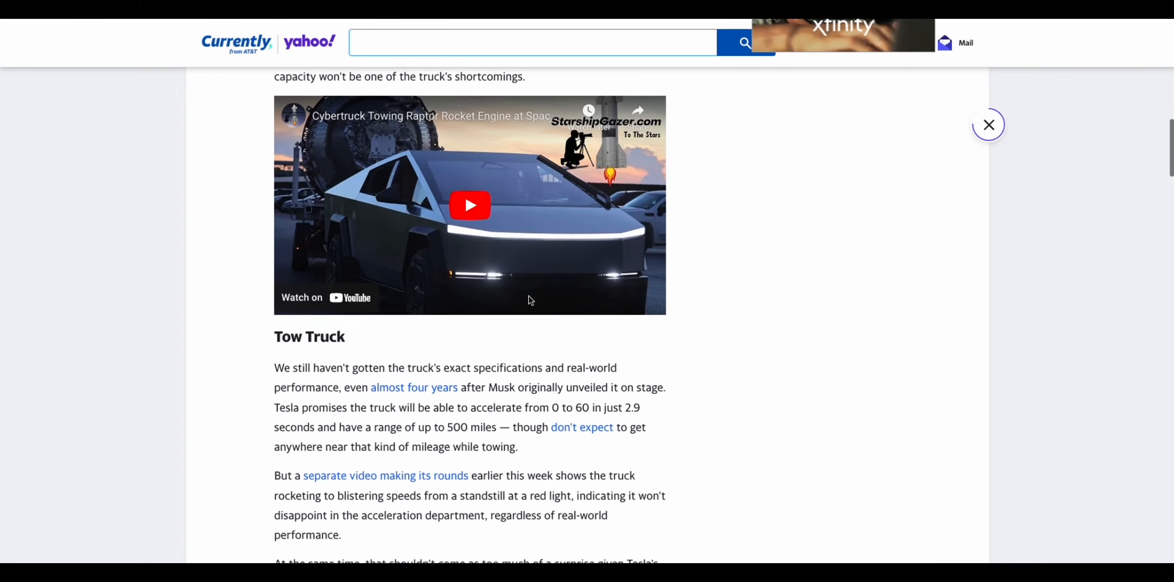
{"action": "scroll", "scroll_direction": "down", "scroll_amount": 3}
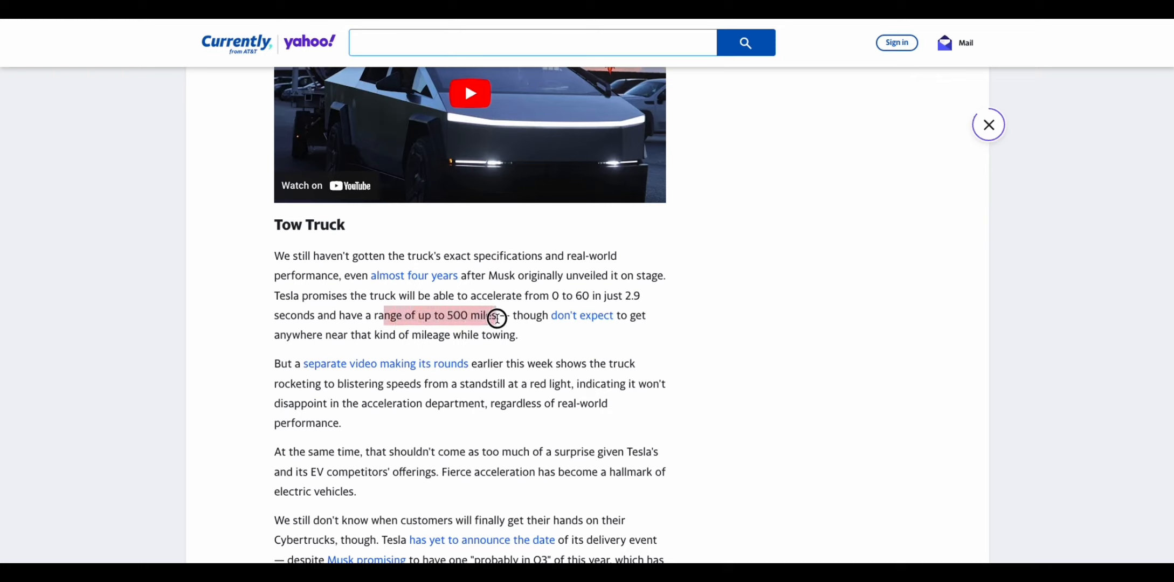
{"action": "scroll", "scroll_direction": "down", "scroll_amount": 3}
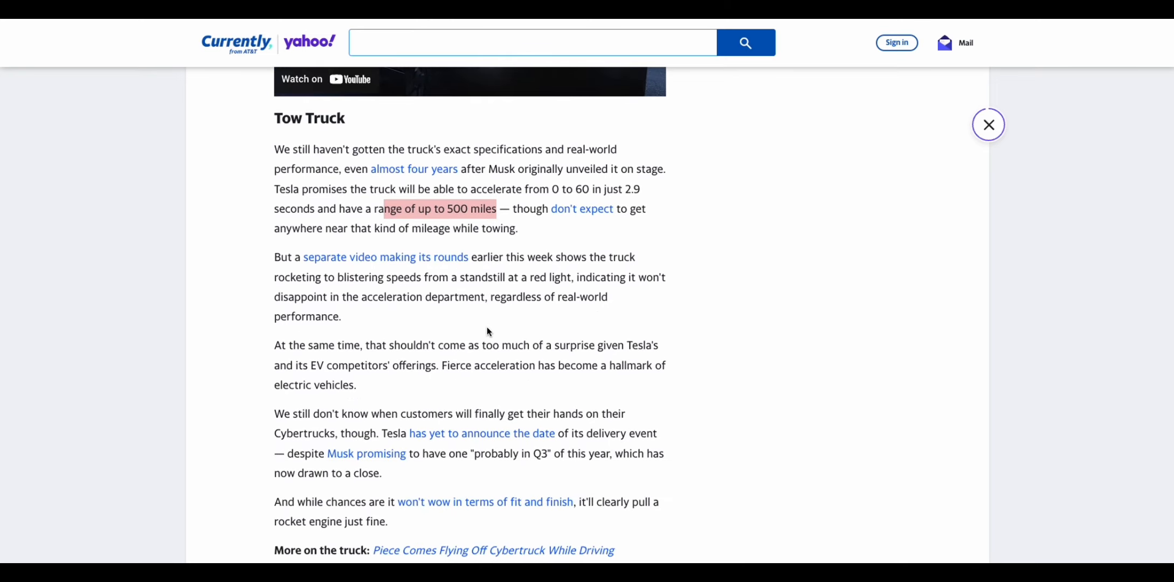
{"action": "scroll", "scroll_direction": "down", "scroll_amount": 3}
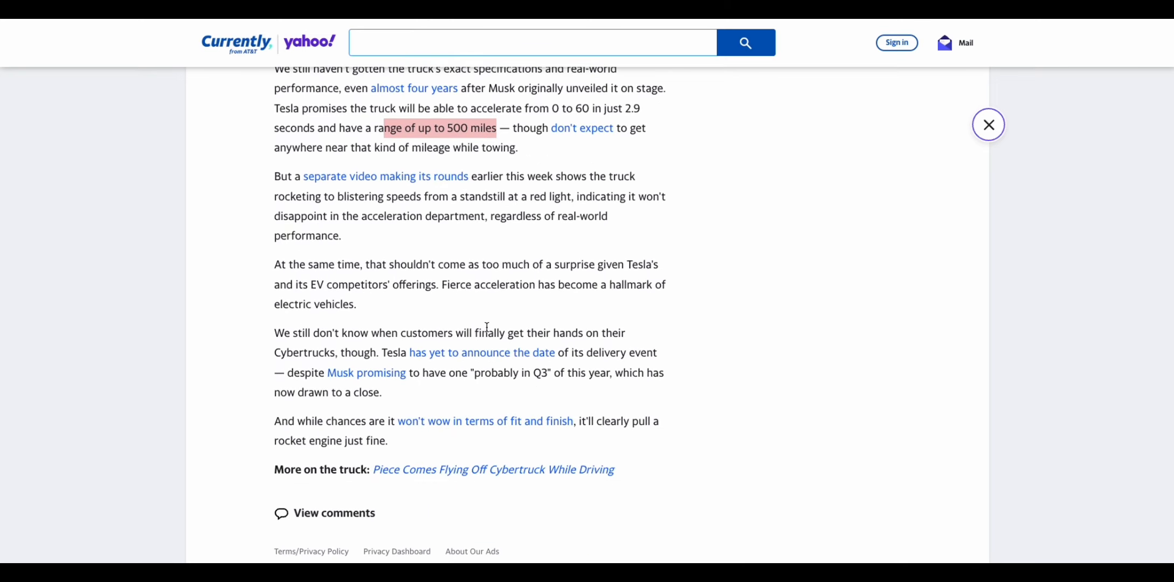
{"action": "scroll", "scroll_direction": "up", "scroll_amount": 3}
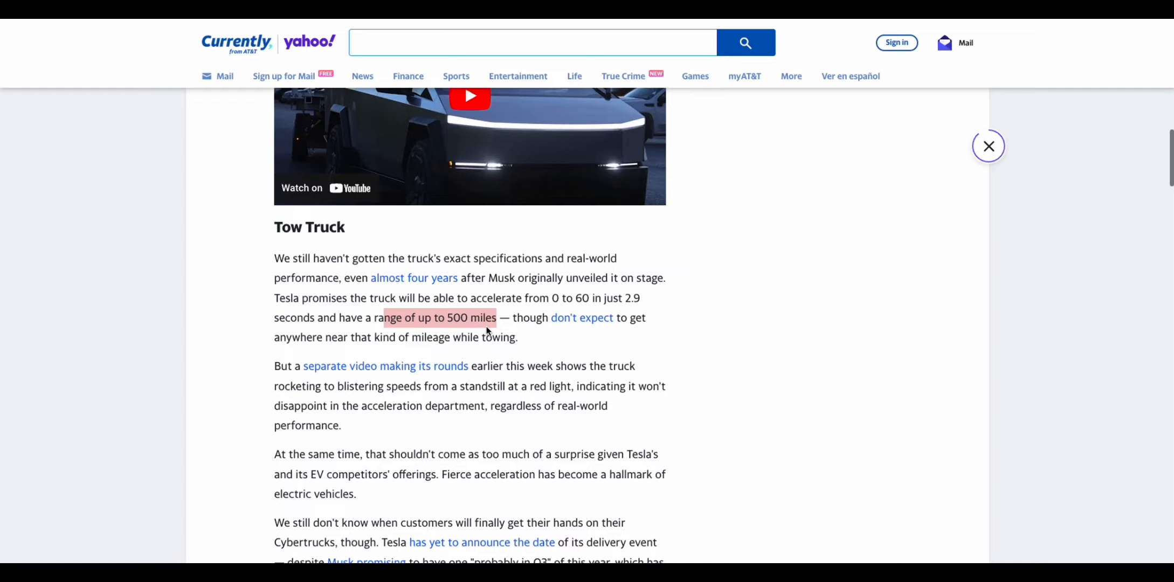
{"action": "scroll", "scroll_direction": "down", "scroll_amount": 3}
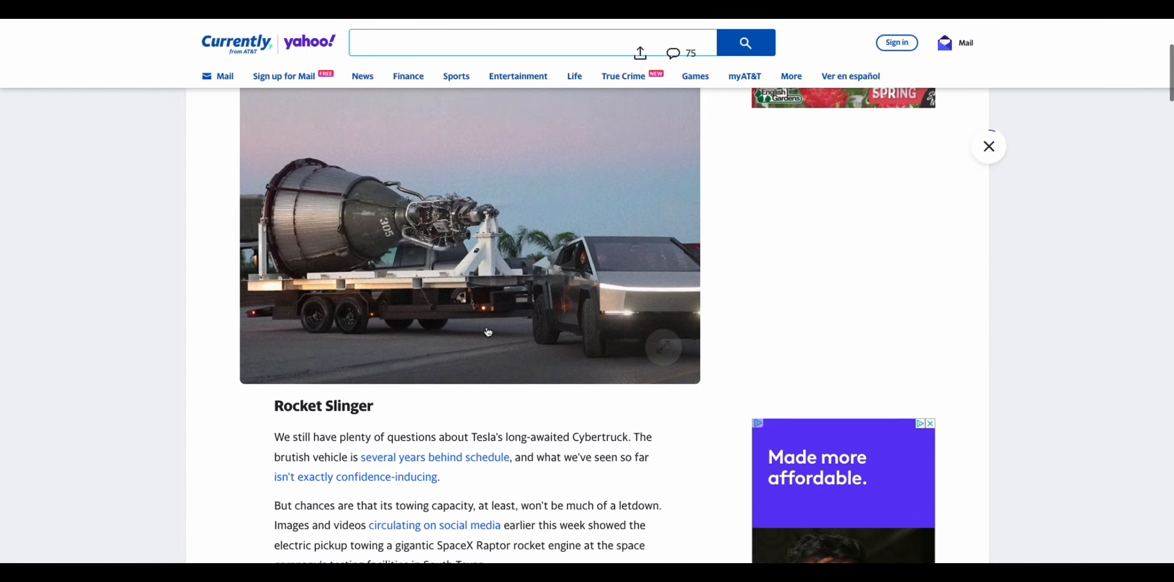
{"action": "scroll", "scroll_direction": "down", "scroll_amount": 3}
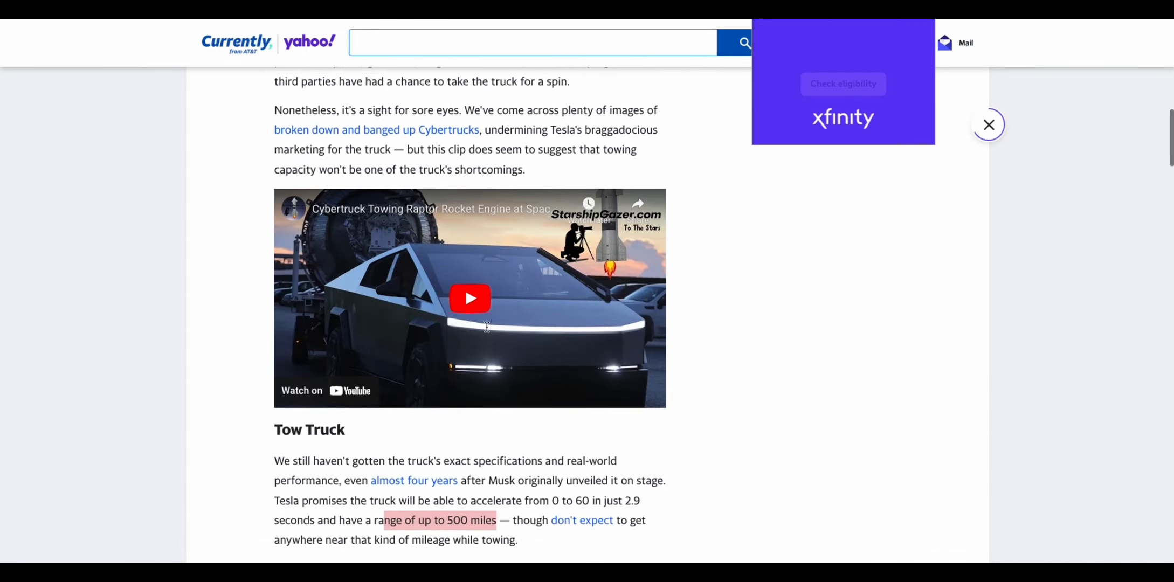
{"action": "scroll", "scroll_direction": "down", "scroll_amount": 3}
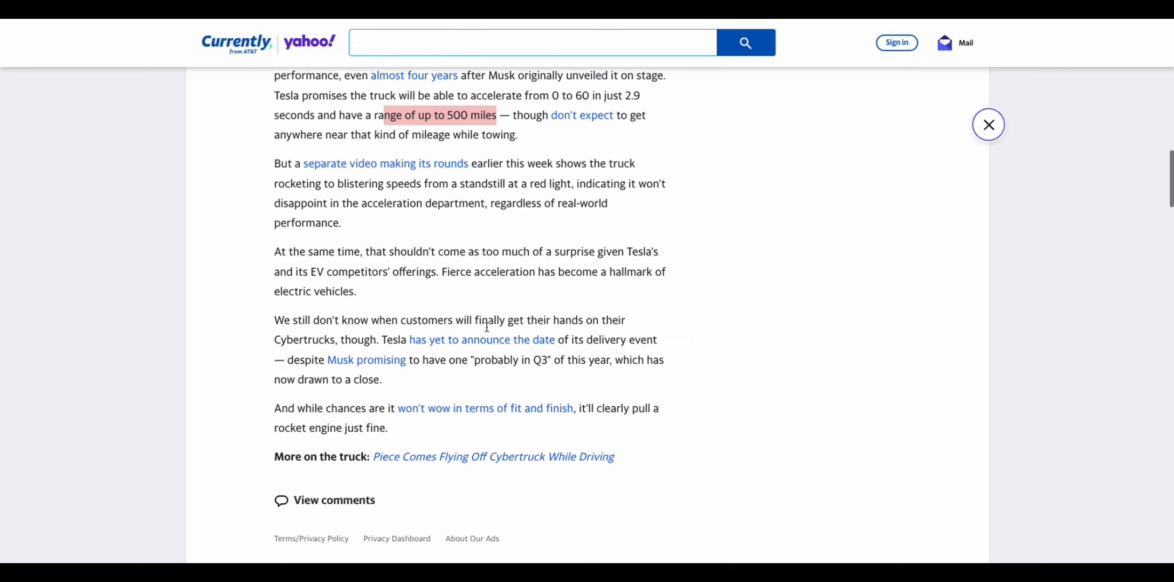